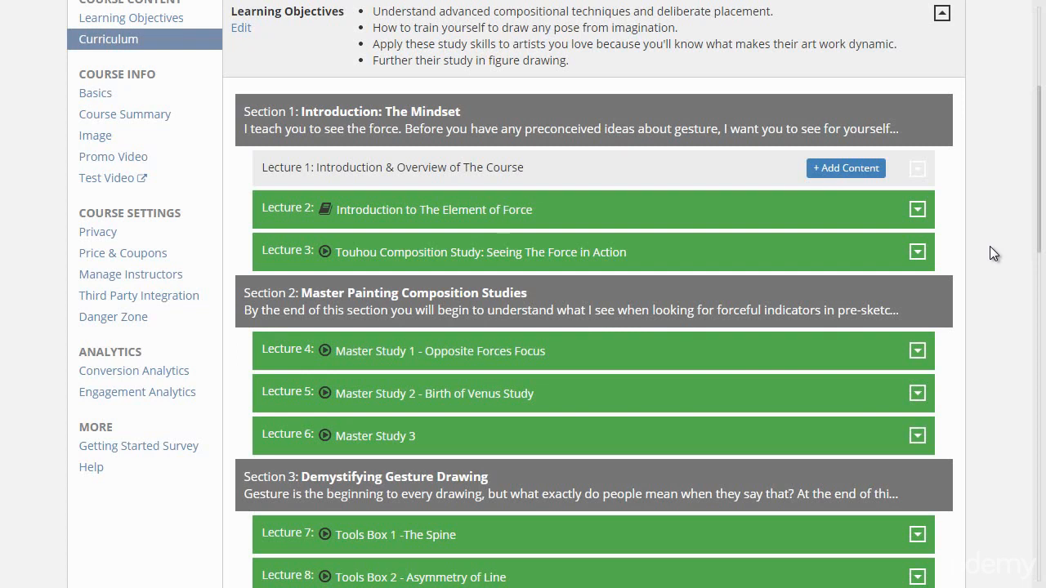
mouse_move(804, 198)
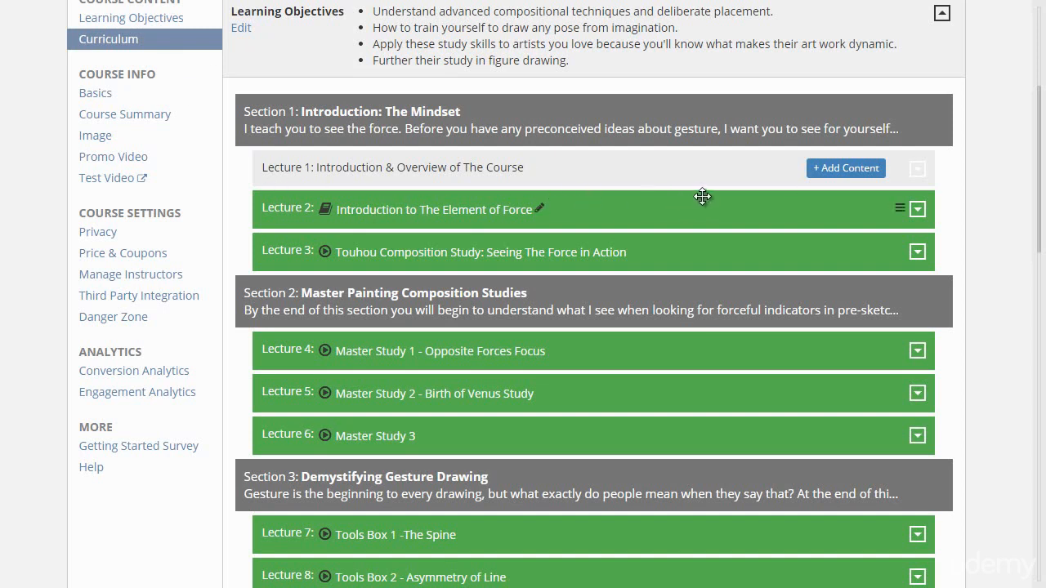
mouse_move(489, 210)
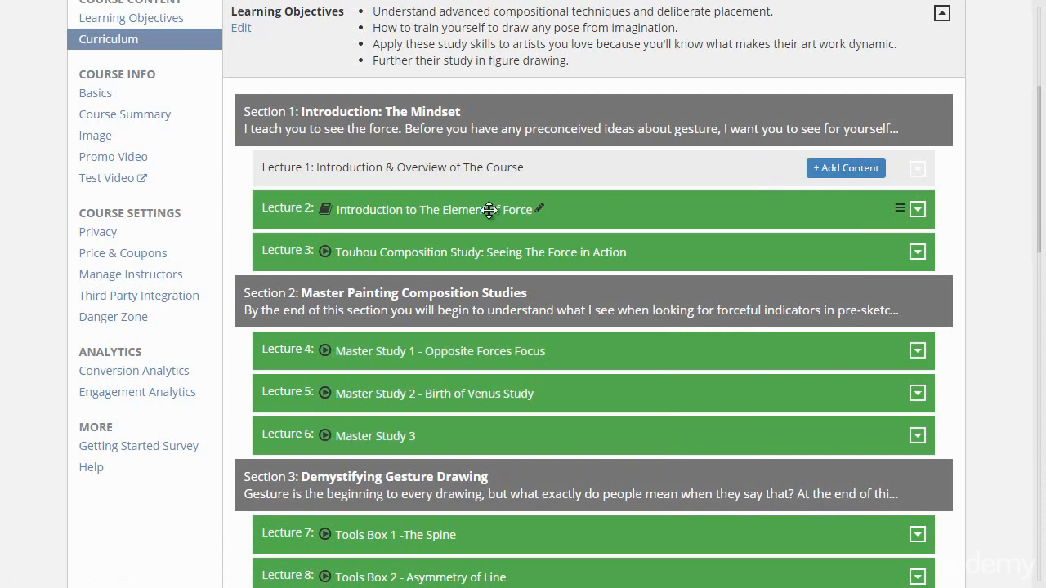
mouse_move(636, 200)
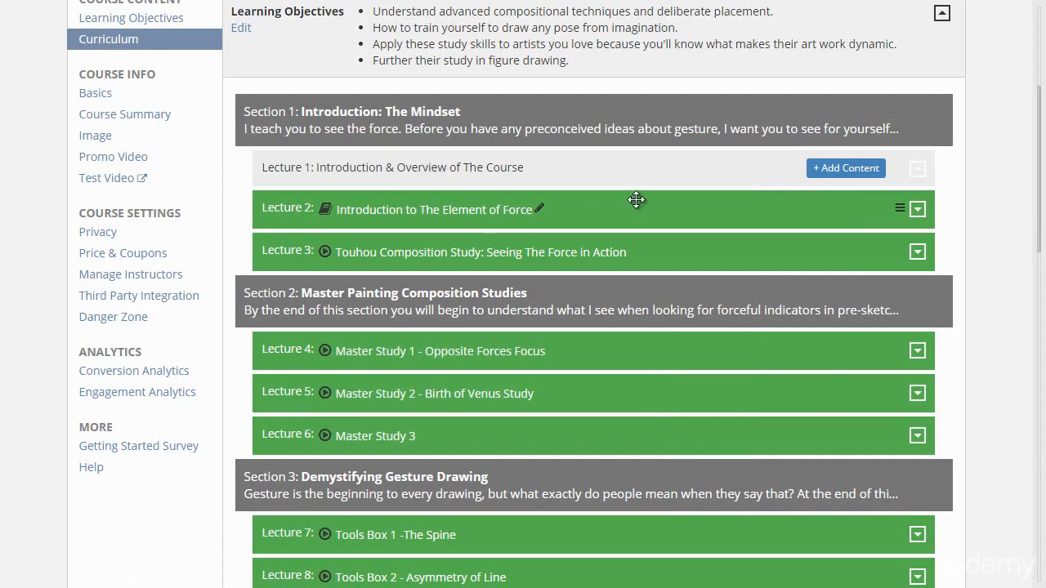
mouse_move(286, 246)
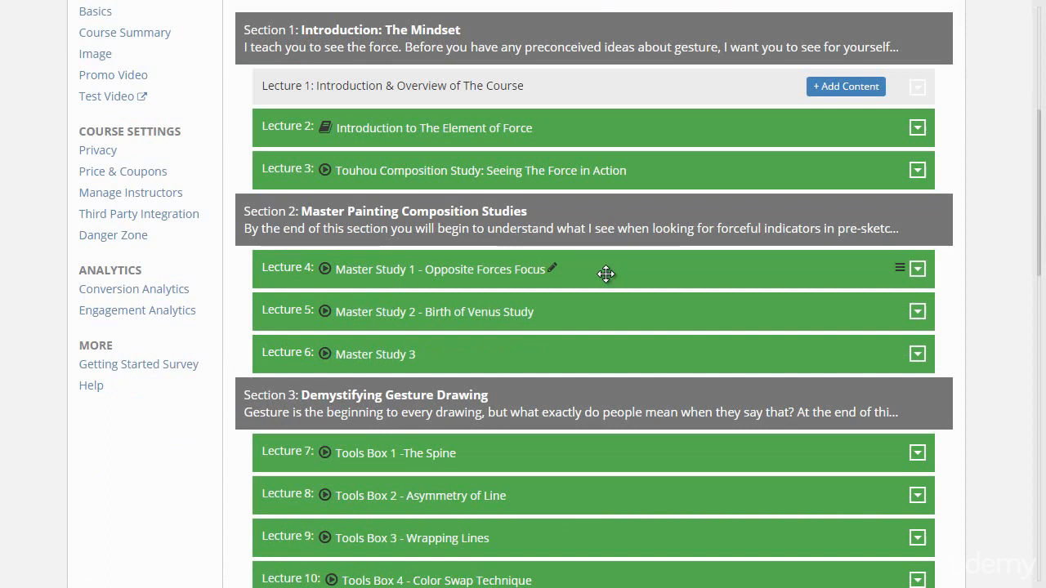
mouse_move(832, 267)
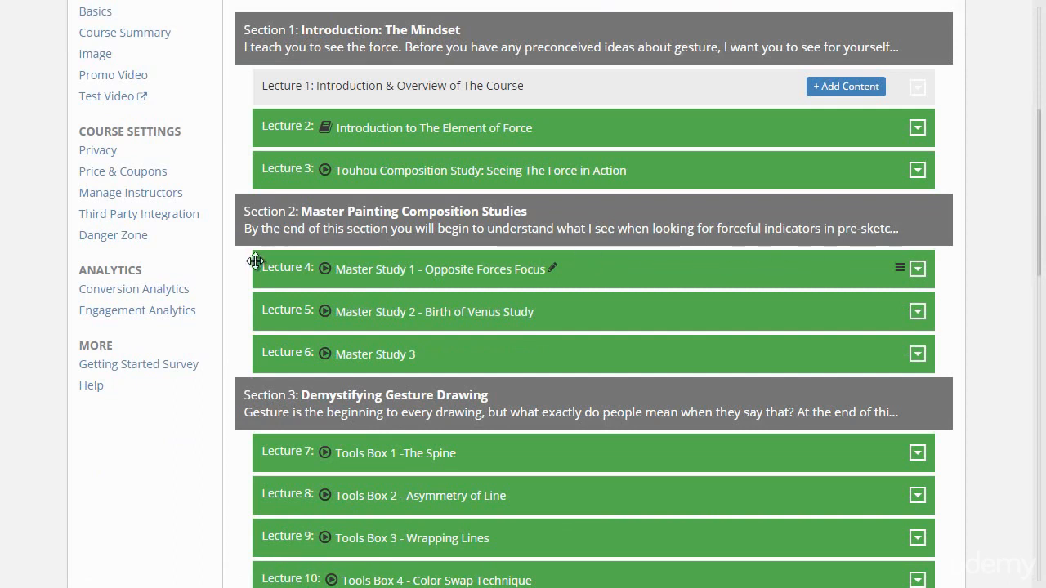
mouse_move(254, 270)
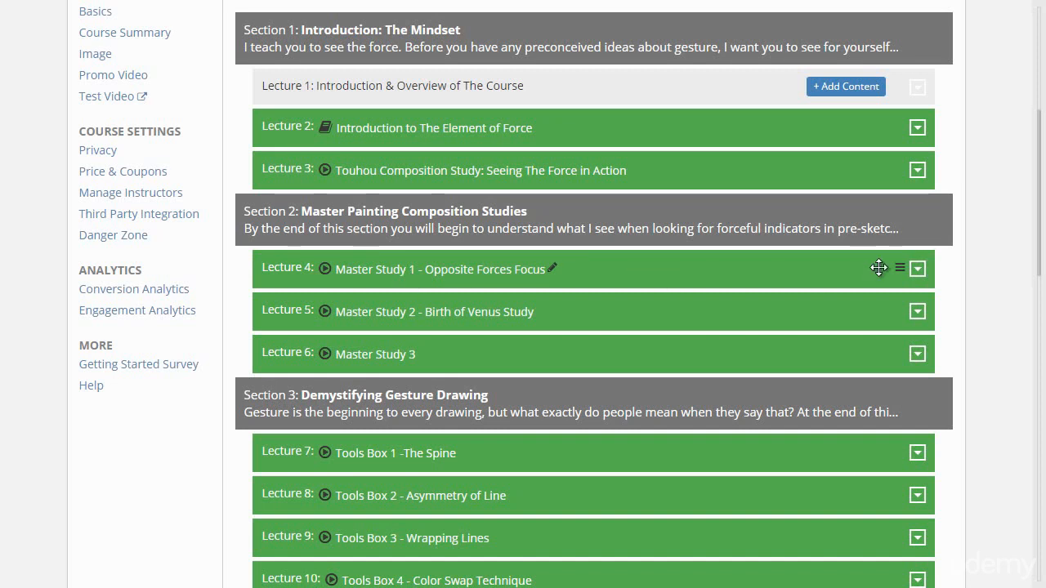
scroll("down", 3)
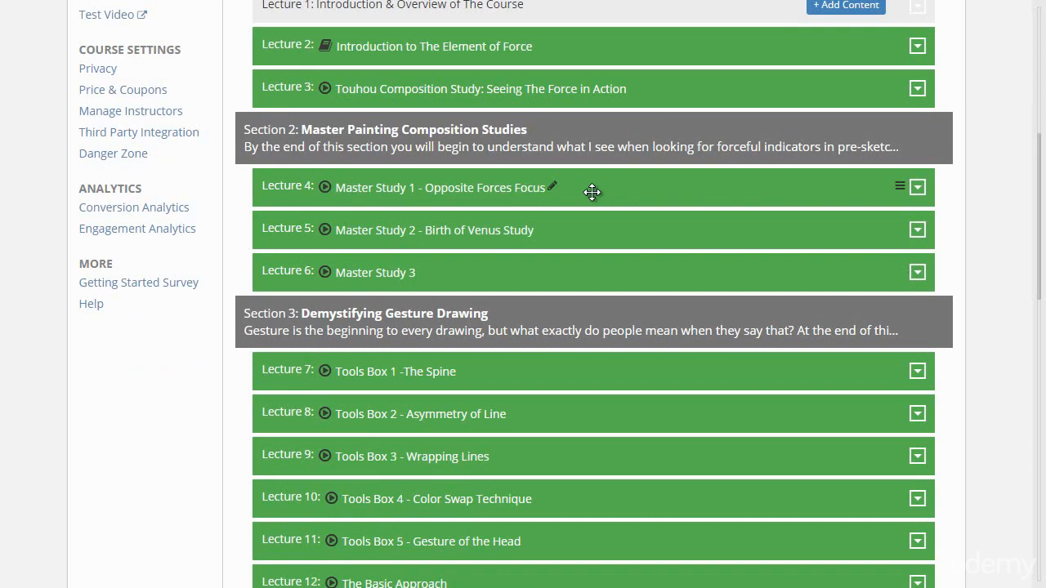
mouse_move(885, 151)
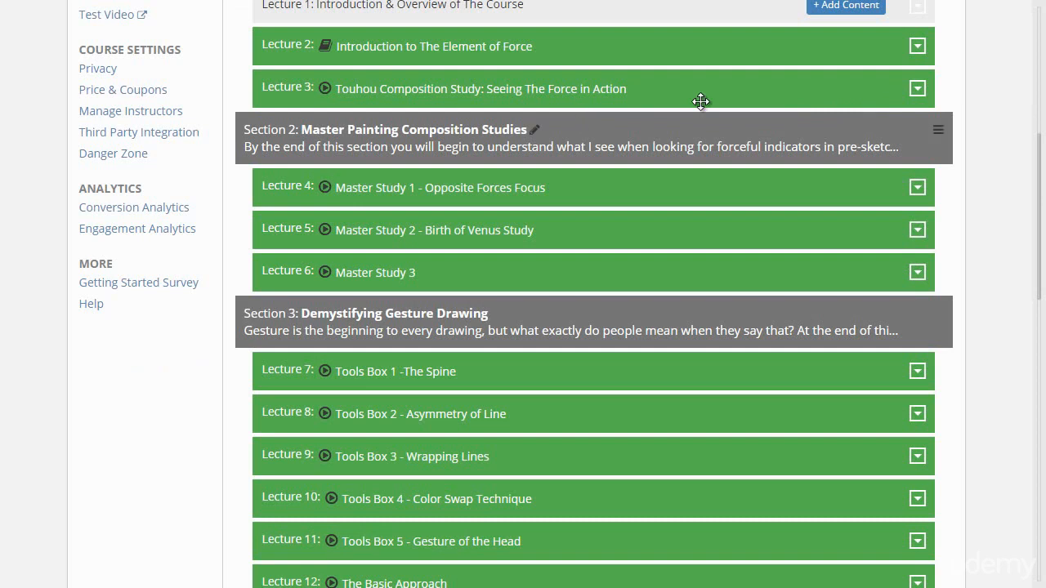
scroll("down", 3)
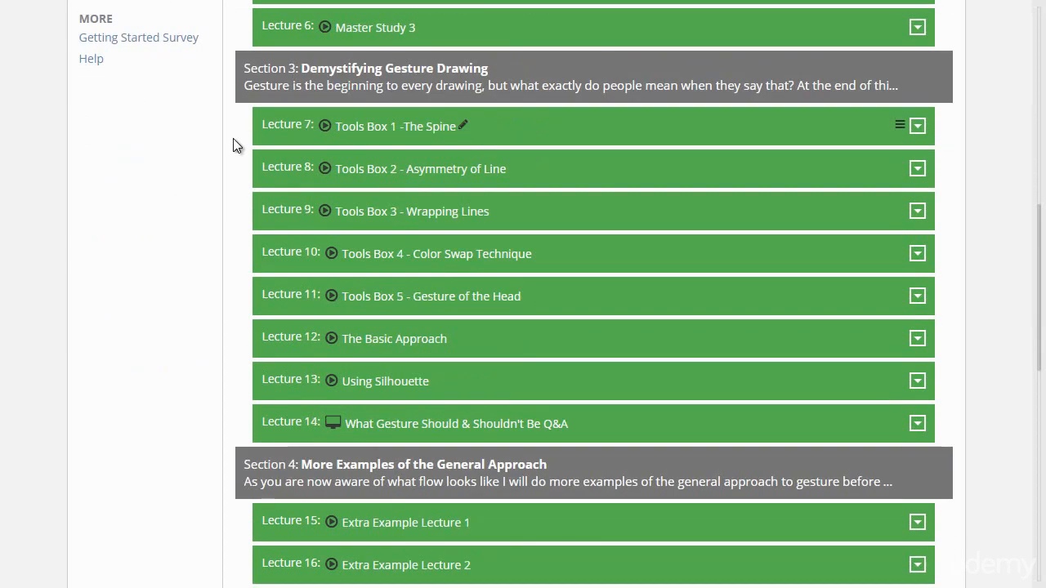
mouse_move(593, 86)
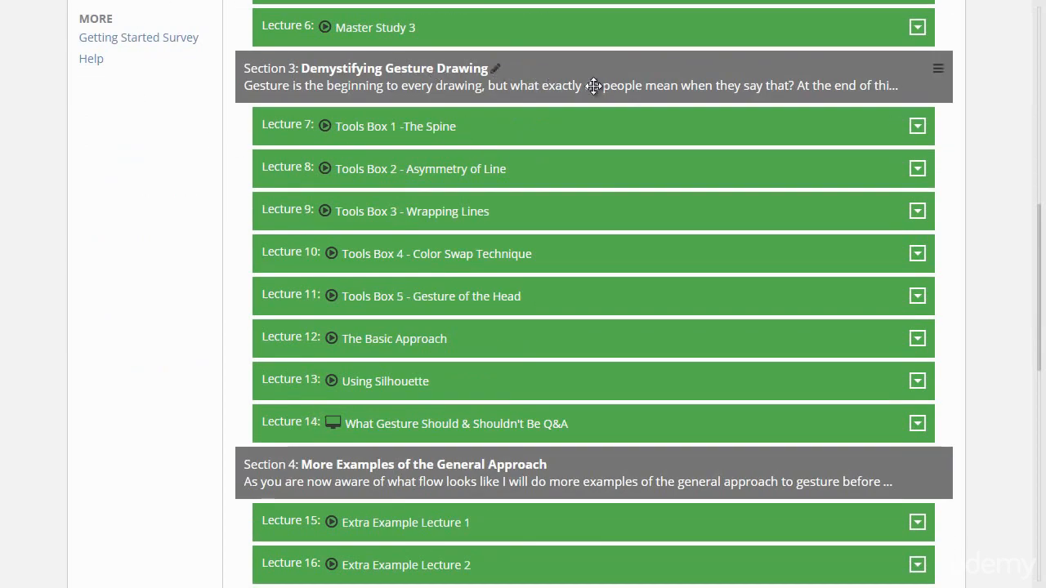
mouse_move(412, 126)
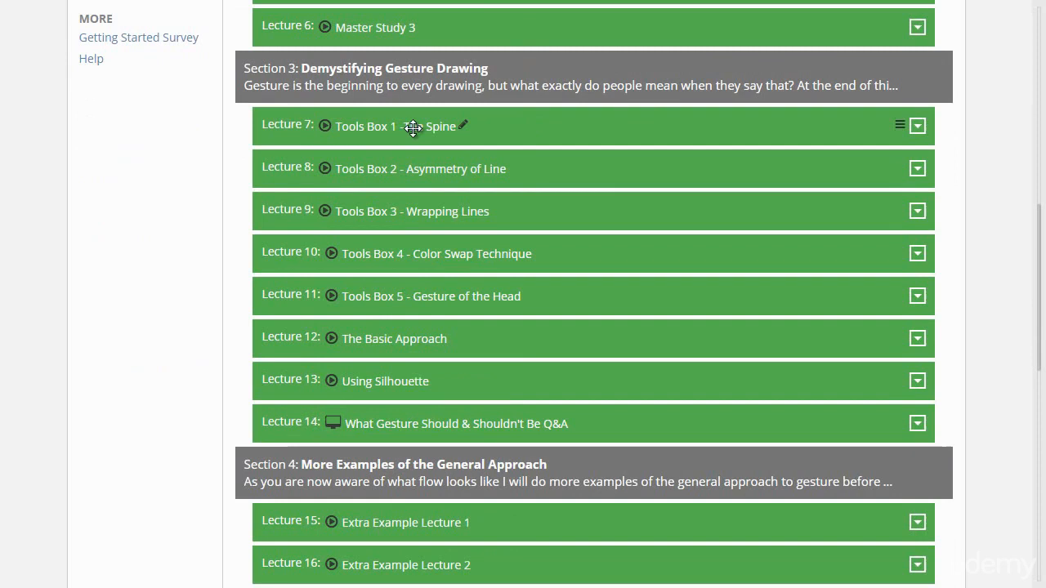
mouse_move(384, 251)
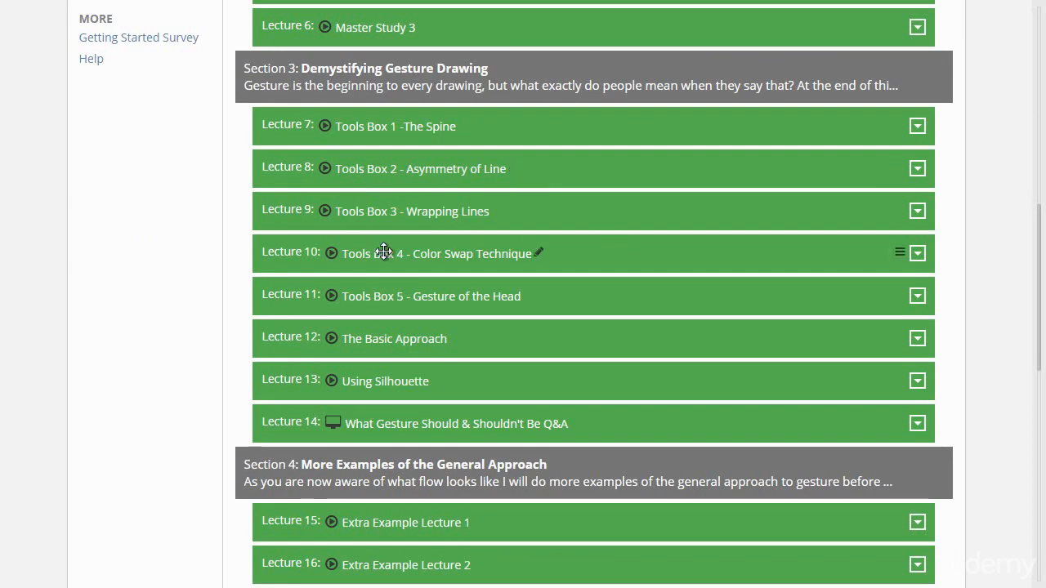
mouse_move(619, 294)
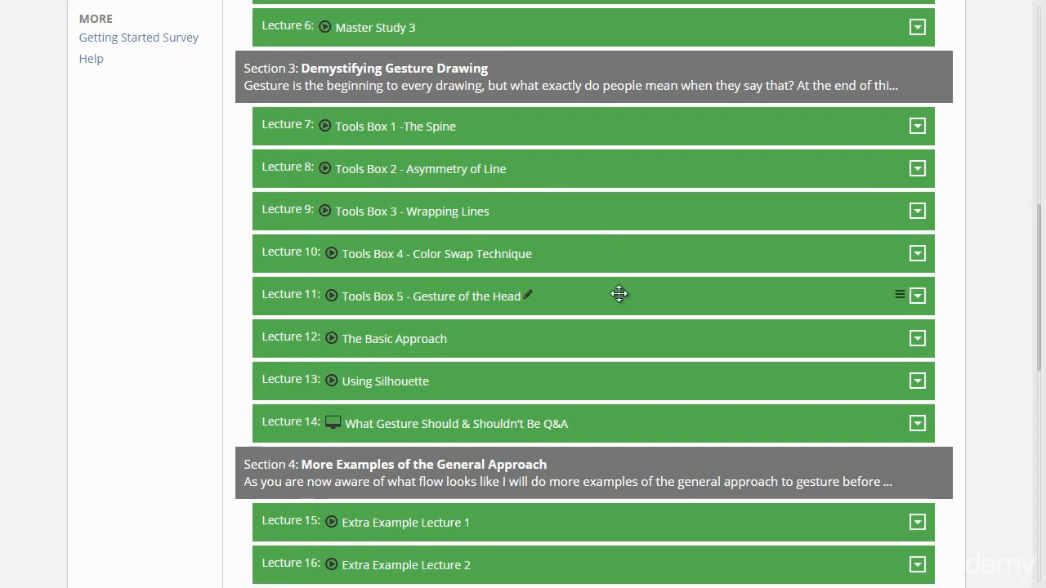
mouse_move(316, 343)
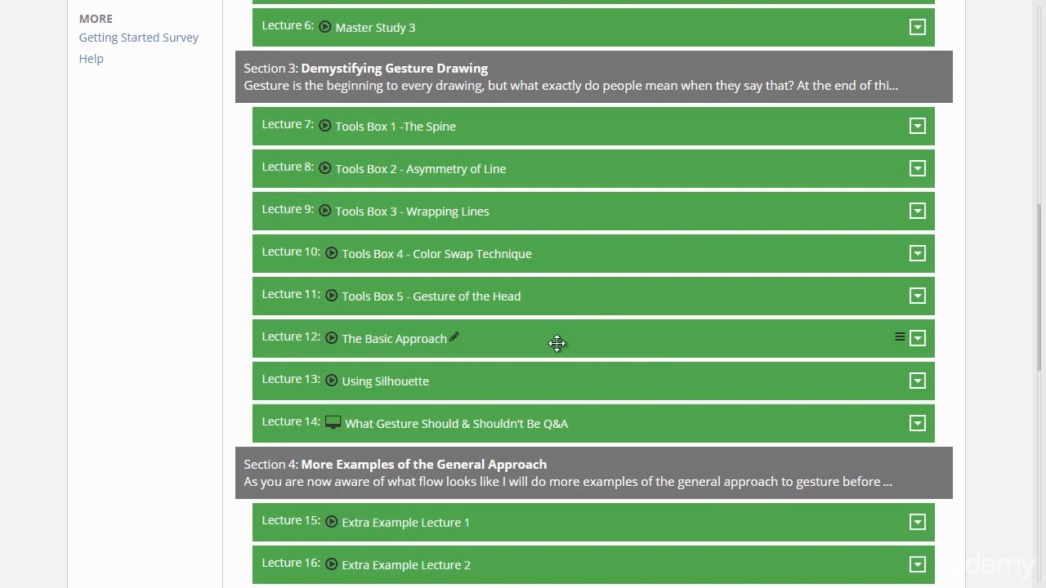
mouse_move(502, 338)
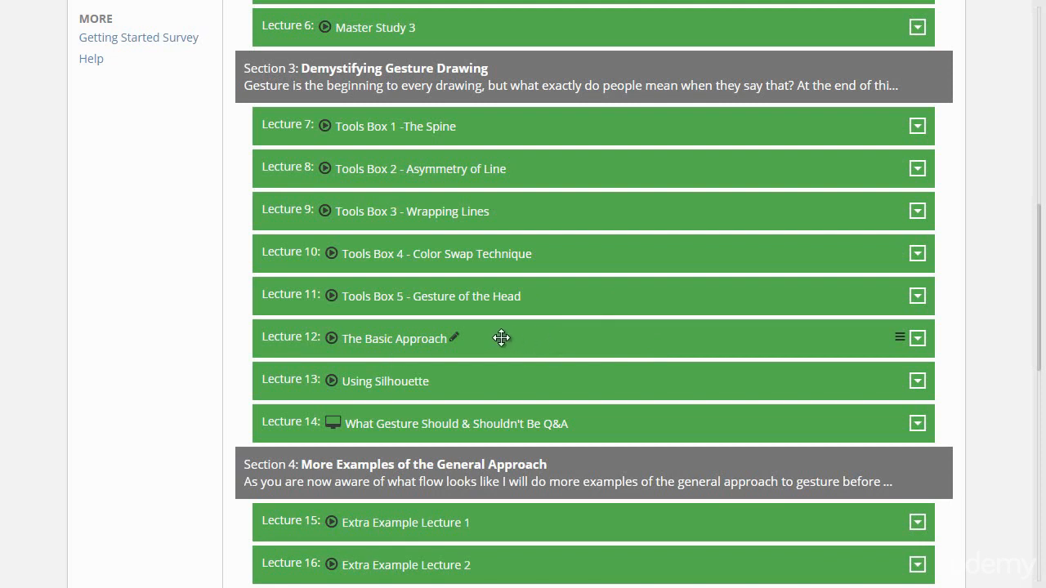
mouse_move(532, 379)
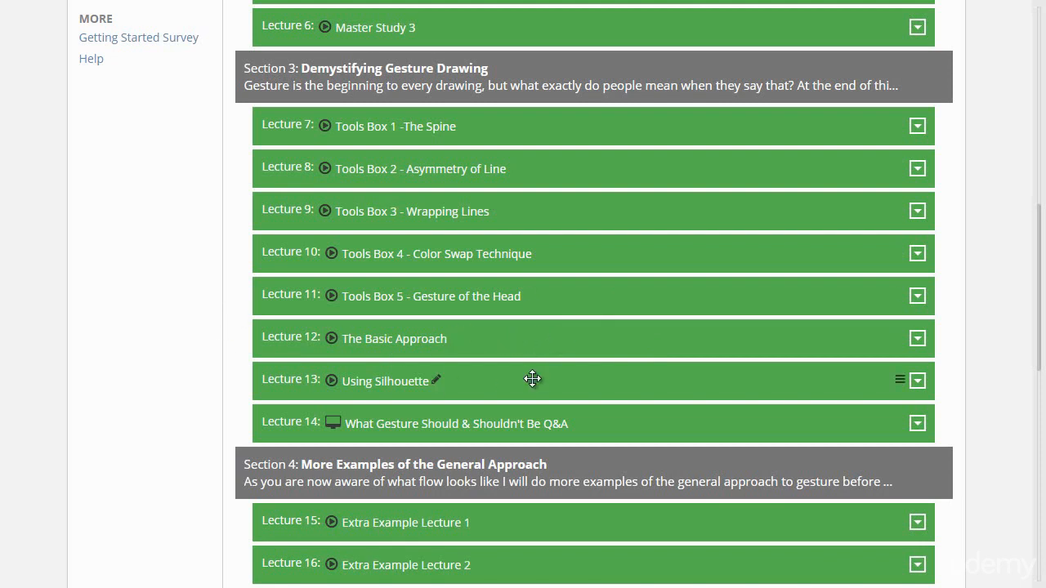
mouse_move(533, 376)
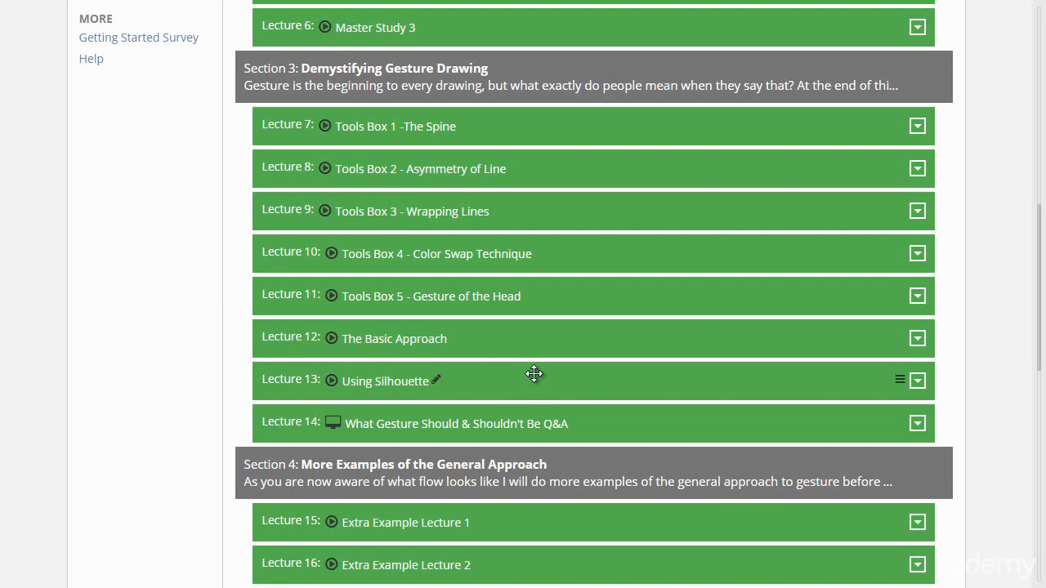
mouse_move(583, 378)
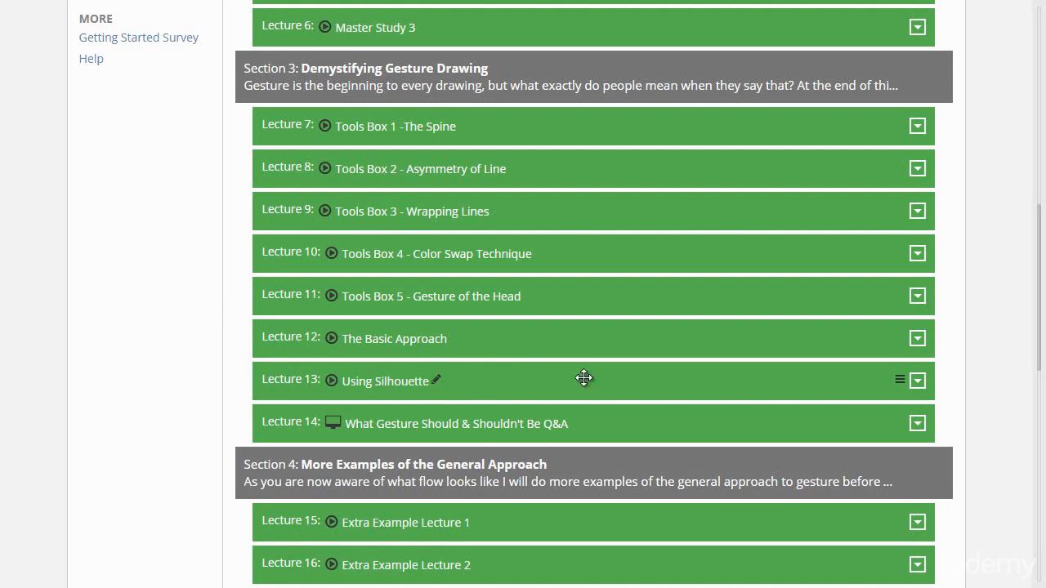
mouse_move(585, 389)
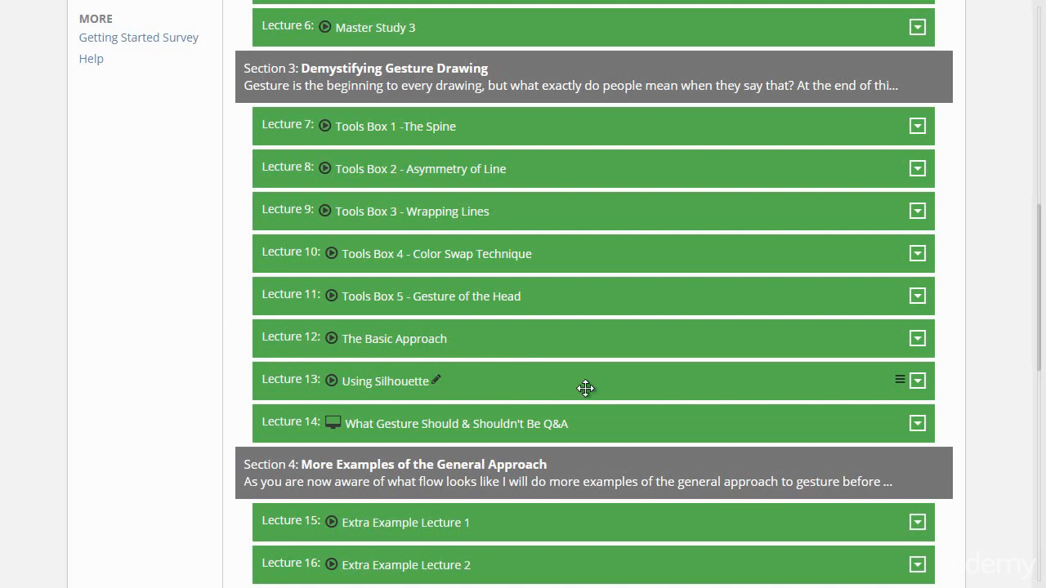
mouse_move(299, 260)
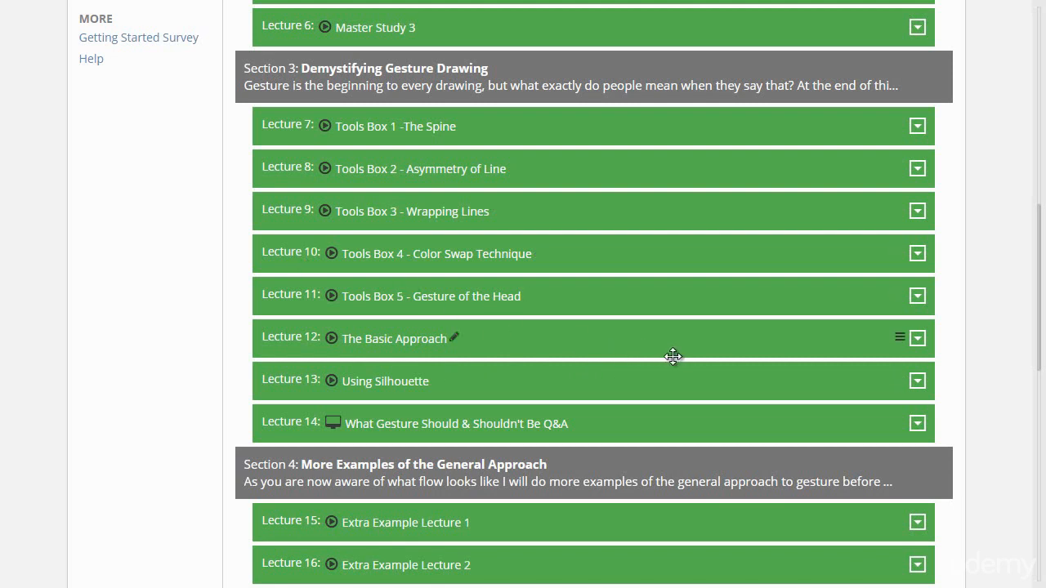
mouse_move(493, 326)
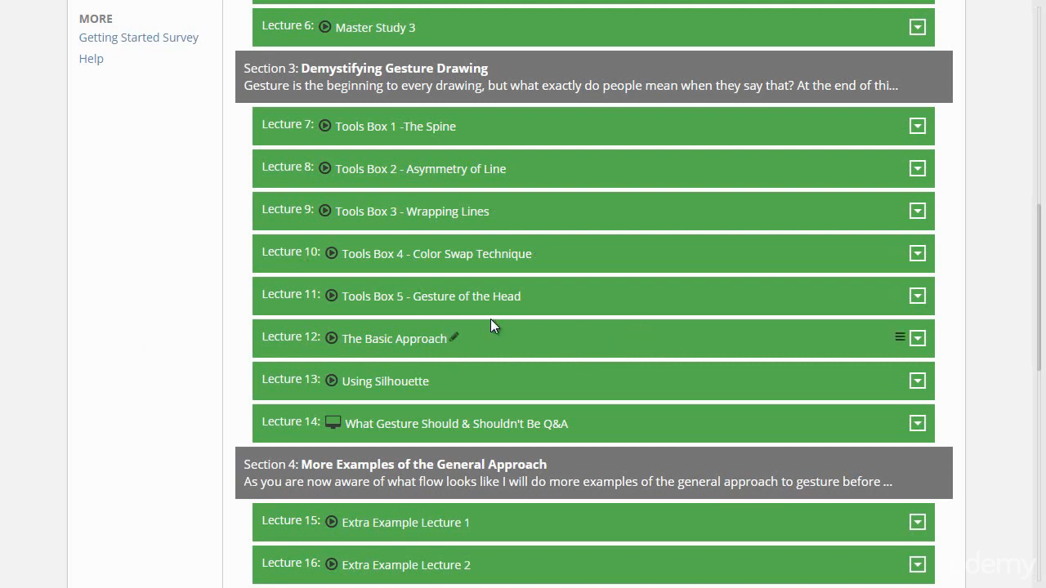
scroll("down", 3)
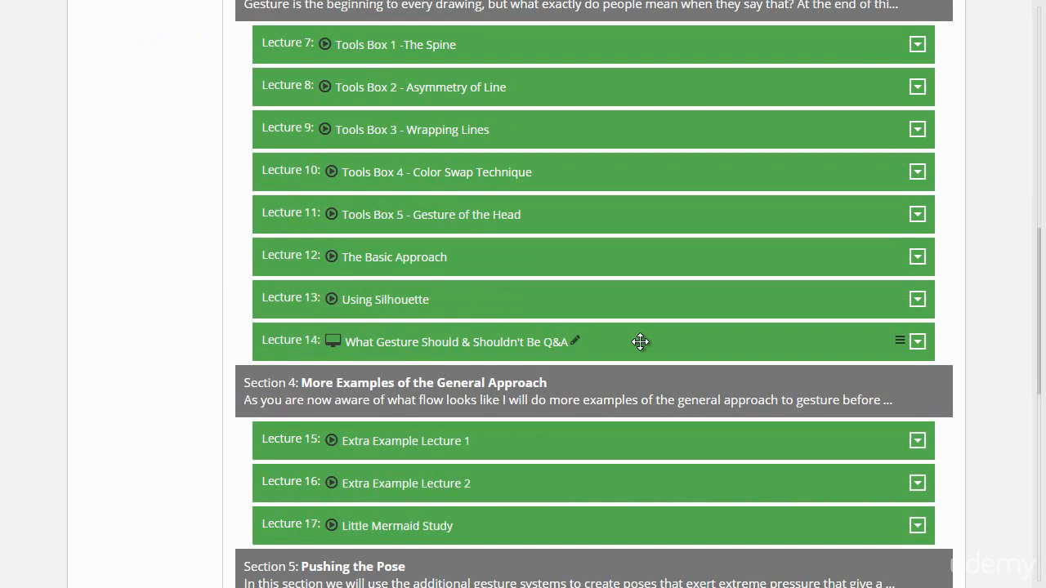
mouse_move(605, 341)
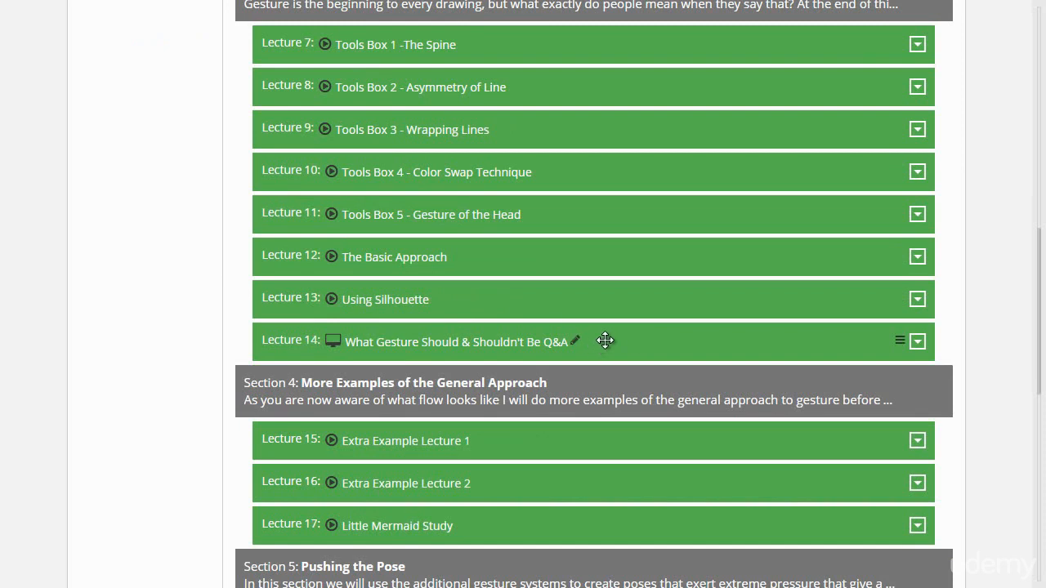
mouse_move(634, 340)
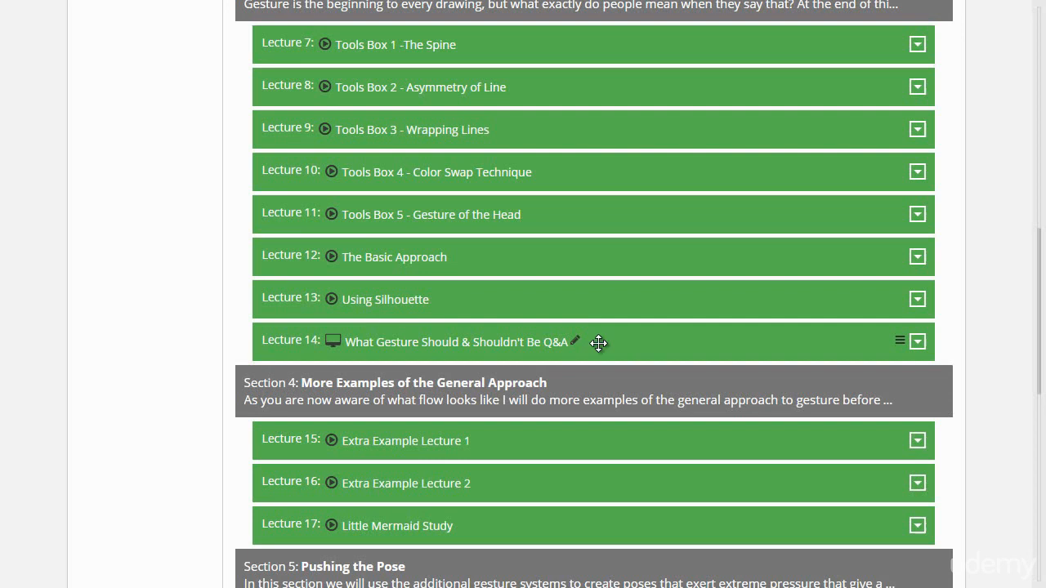
mouse_move(509, 339)
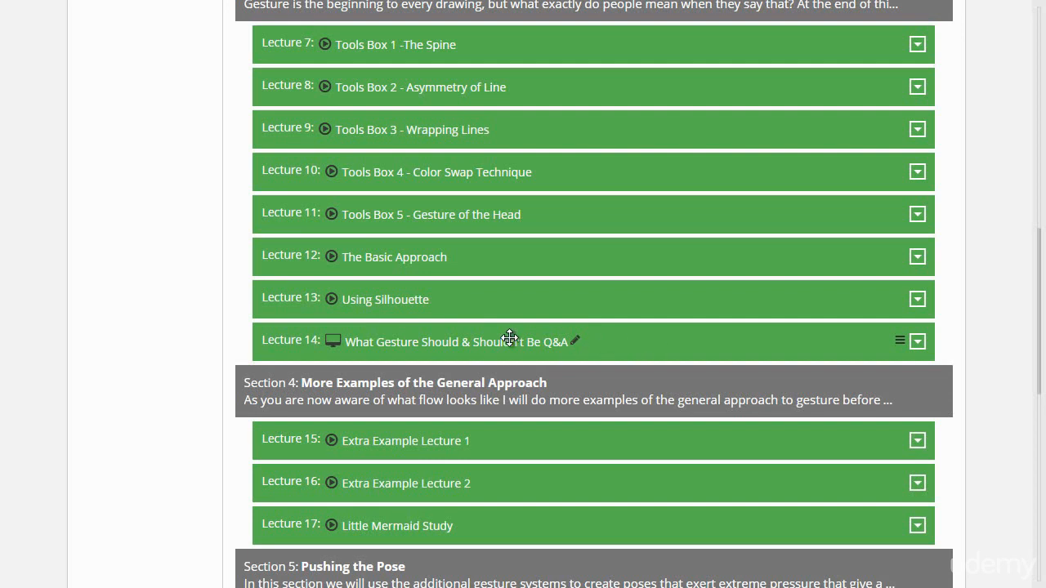
mouse_move(654, 333)
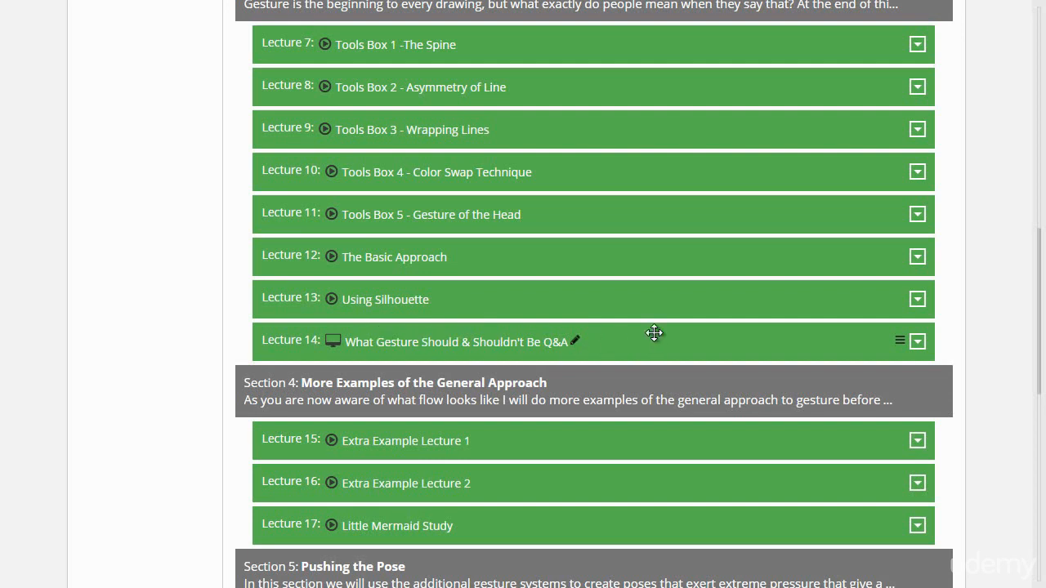
mouse_move(327, 307)
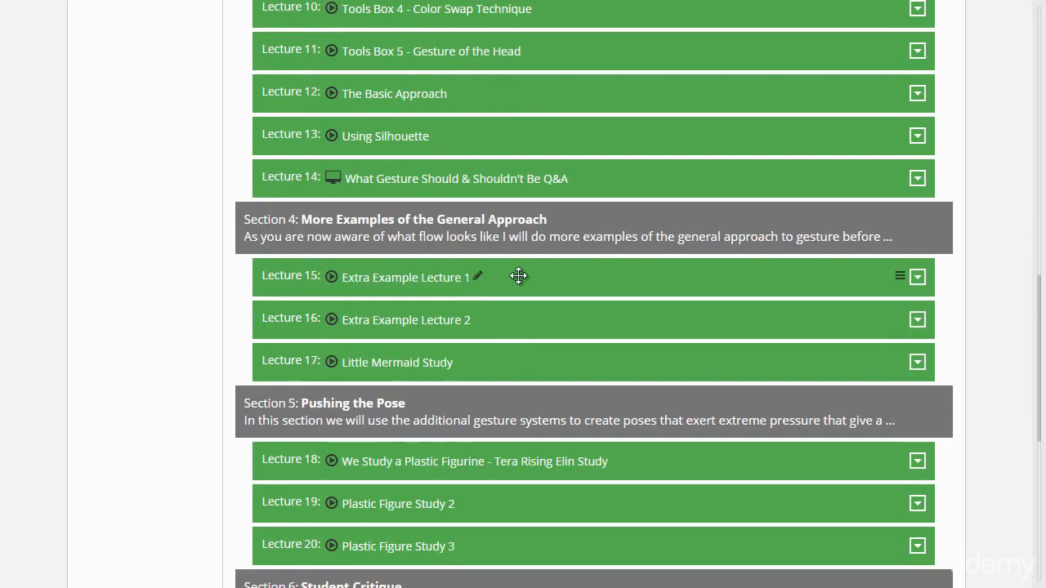
mouse_move(587, 360)
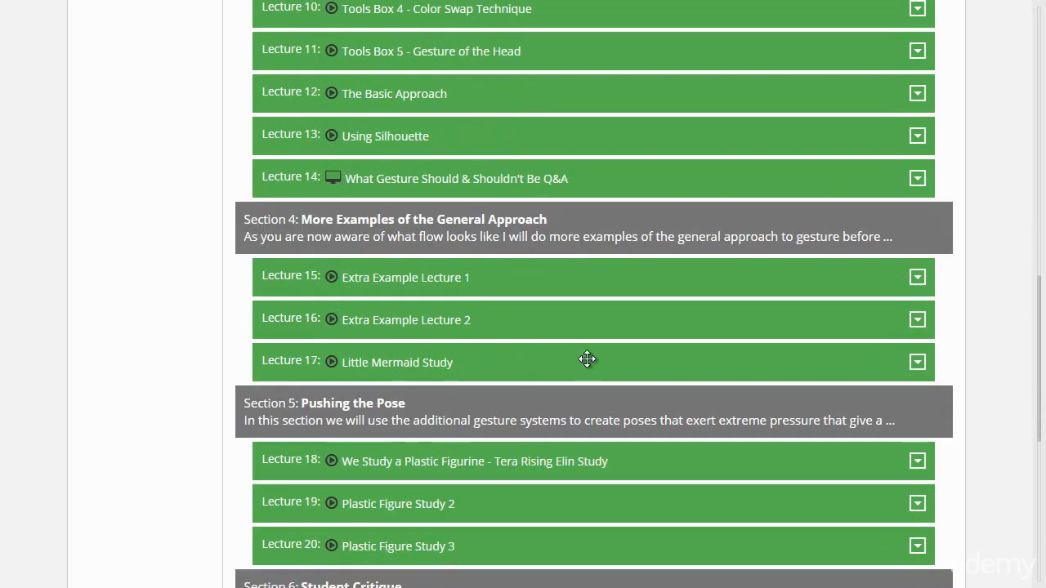
mouse_move(582, 375)
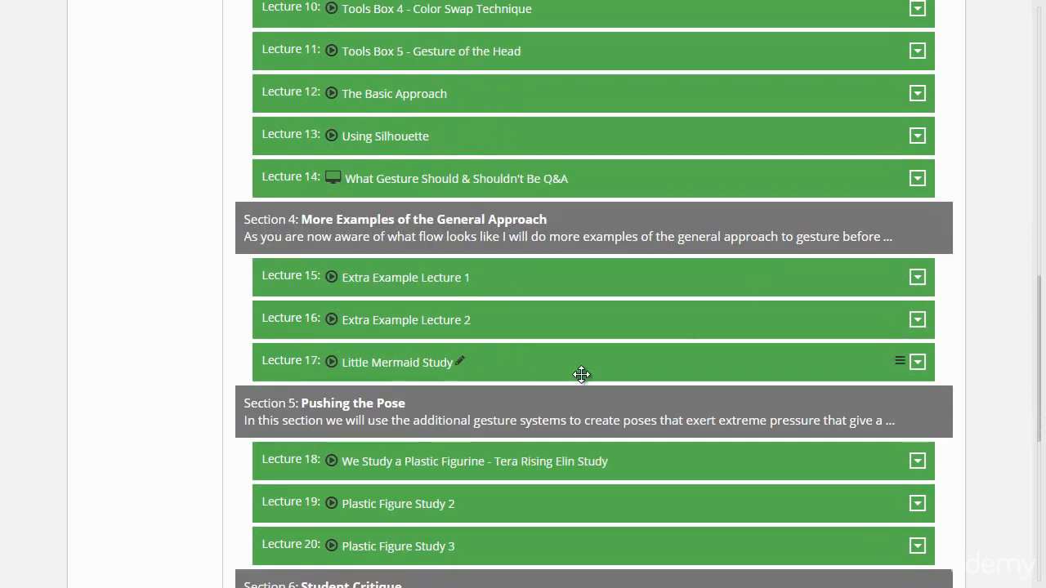
mouse_move(531, 324)
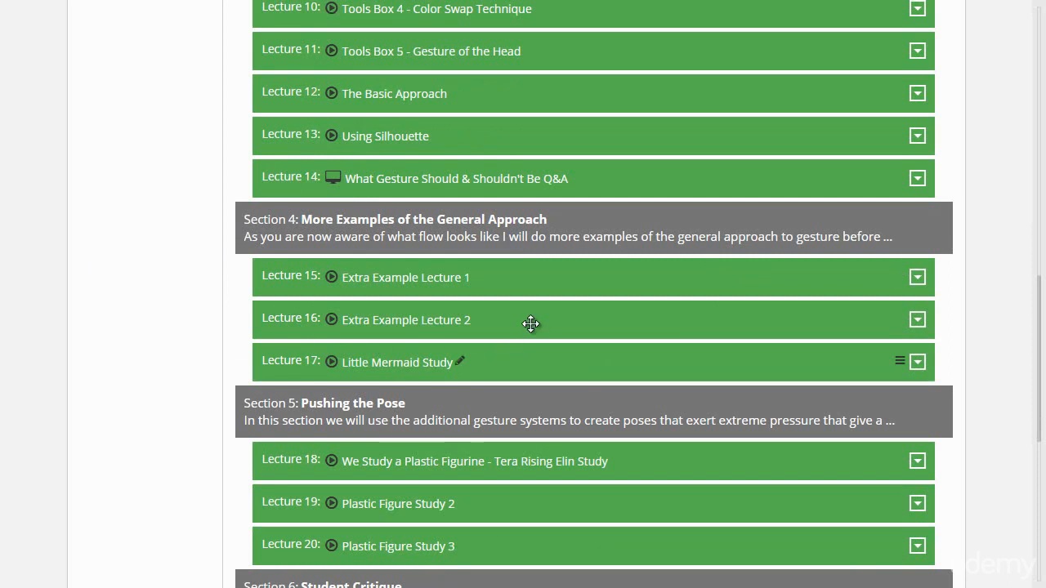
mouse_move(530, 285)
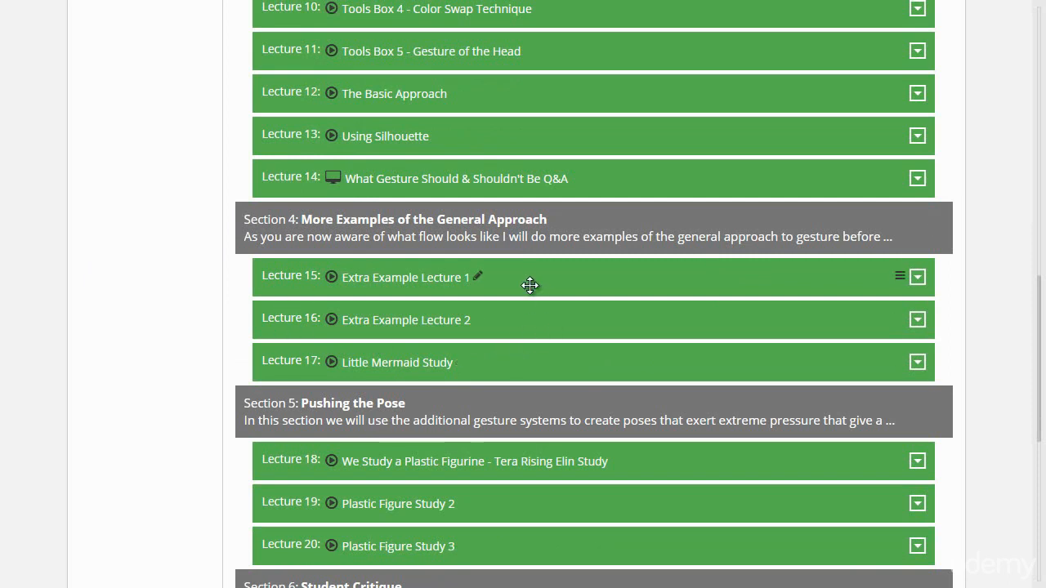
mouse_move(289, 270)
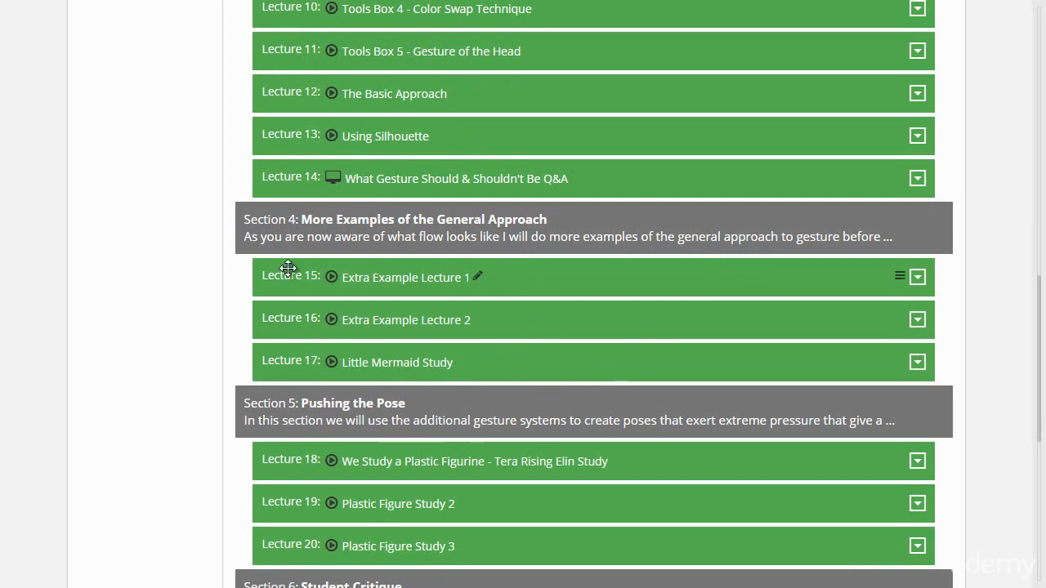
mouse_move(569, 259)
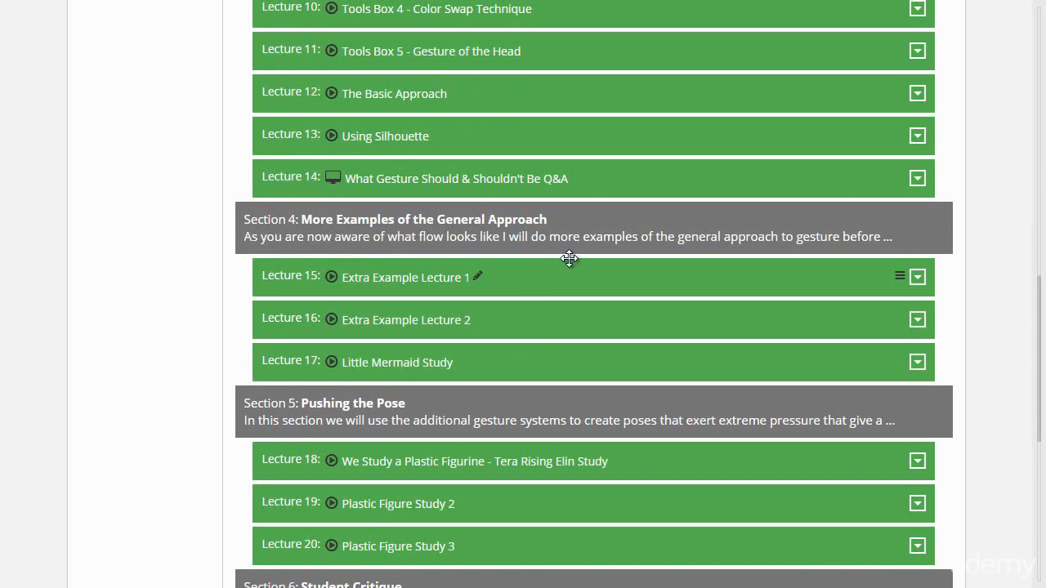
mouse_move(590, 268)
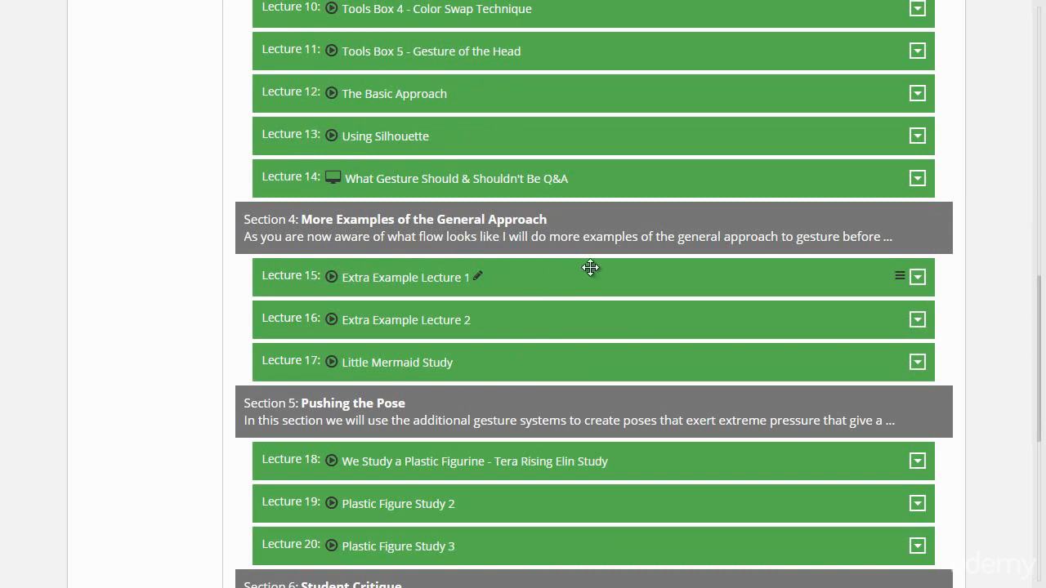
mouse_move(540, 304)
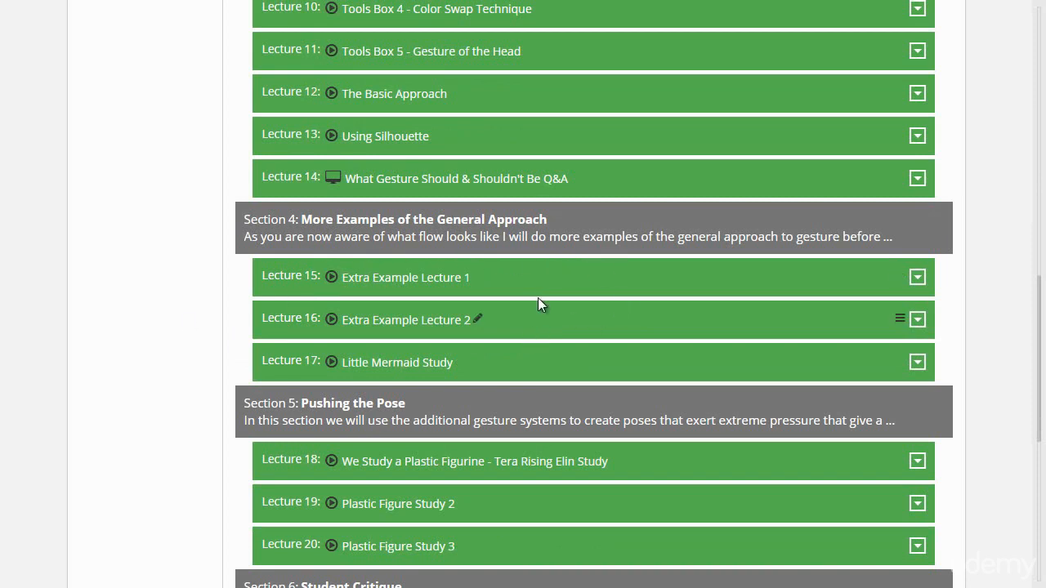
mouse_move(670, 279)
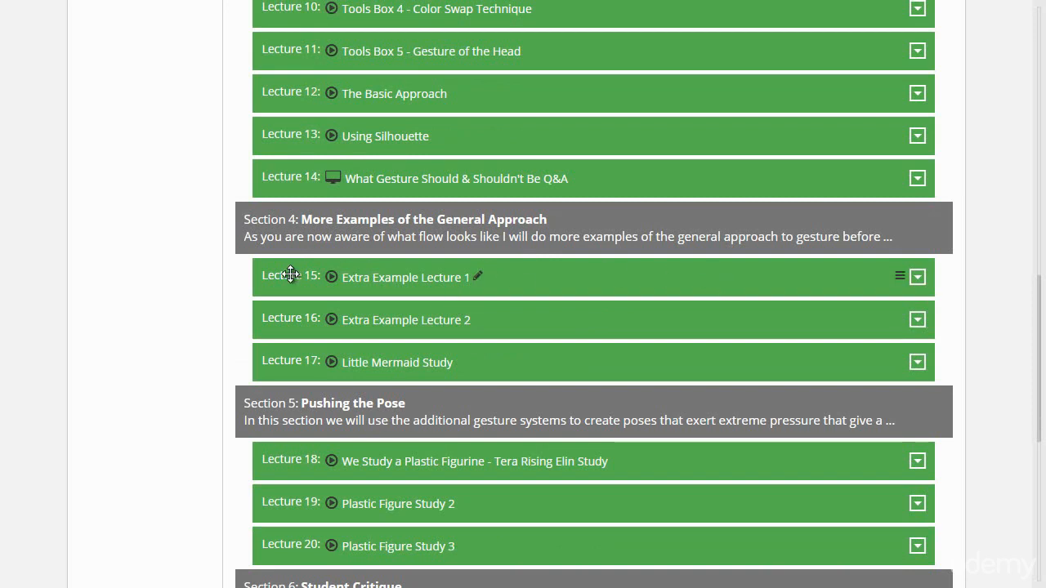
mouse_move(518, 271)
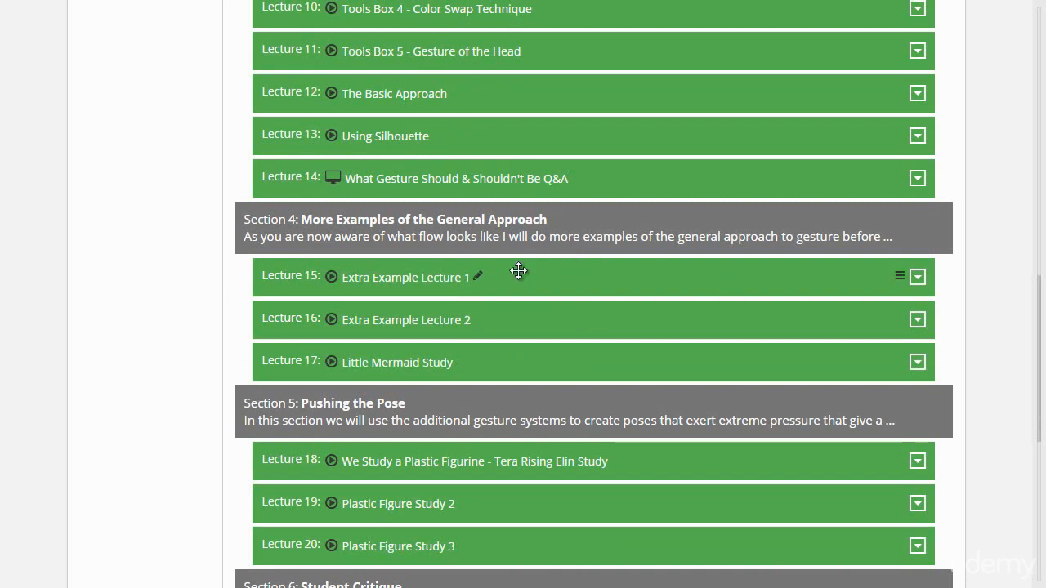
mouse_move(416, 267)
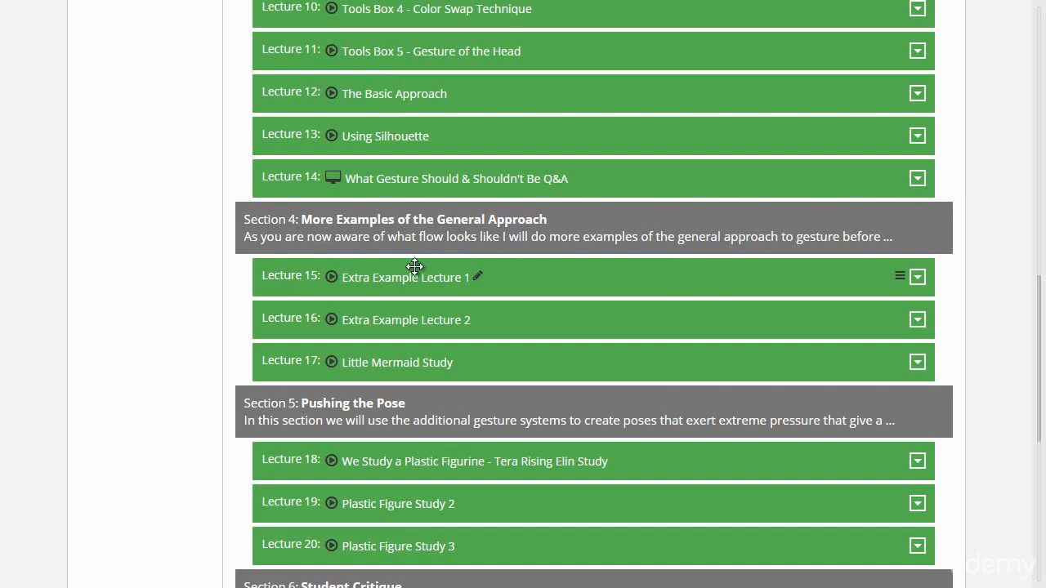
scroll("down", 3)
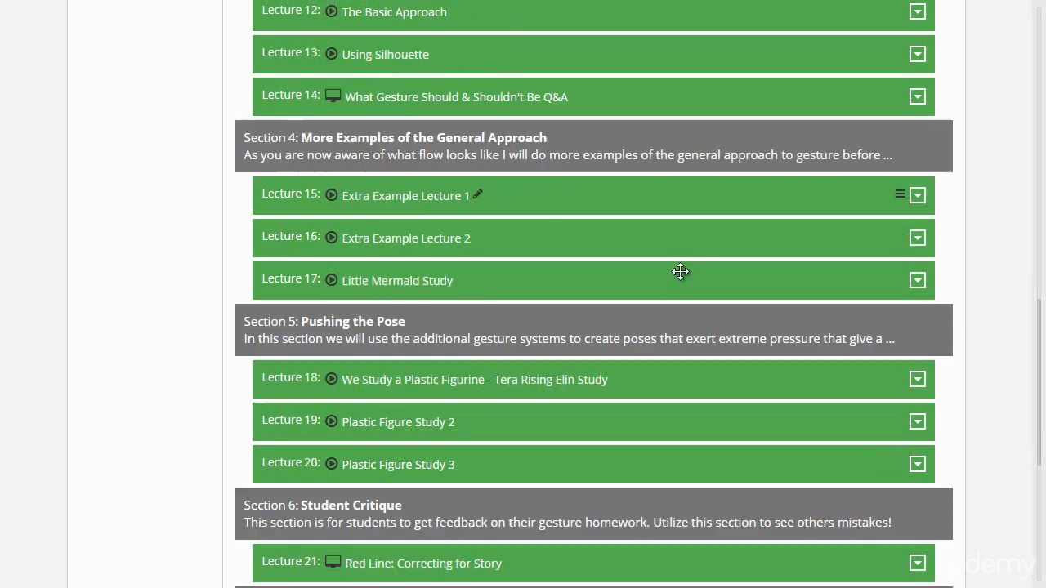
mouse_move(668, 246)
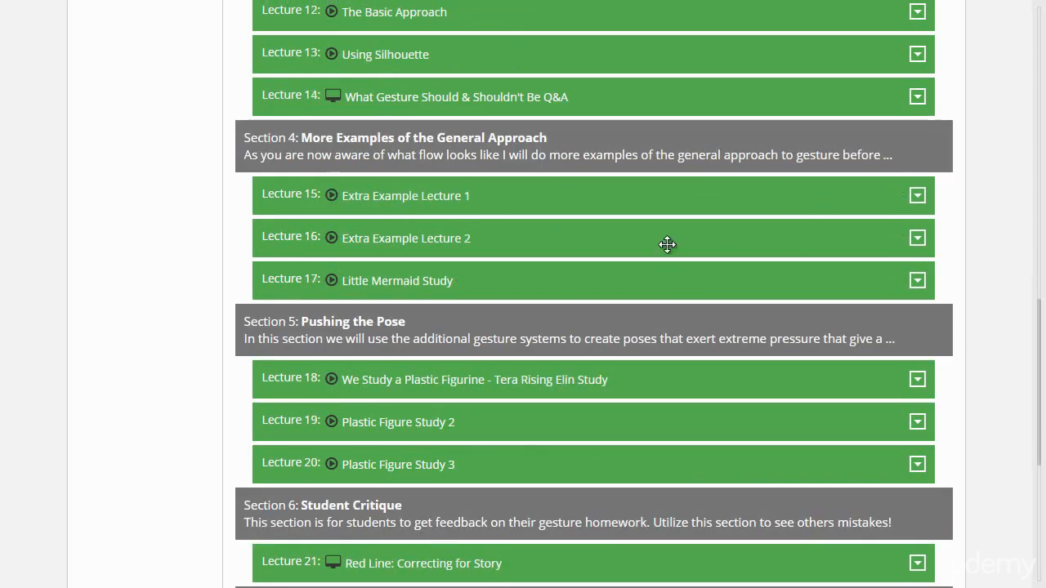
scroll("down", 3)
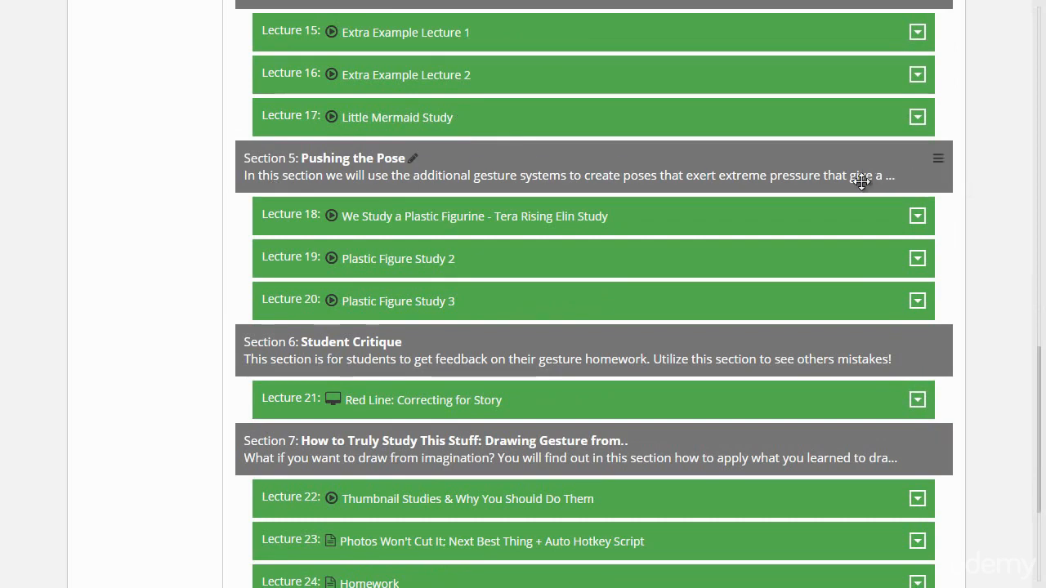
mouse_move(323, 206)
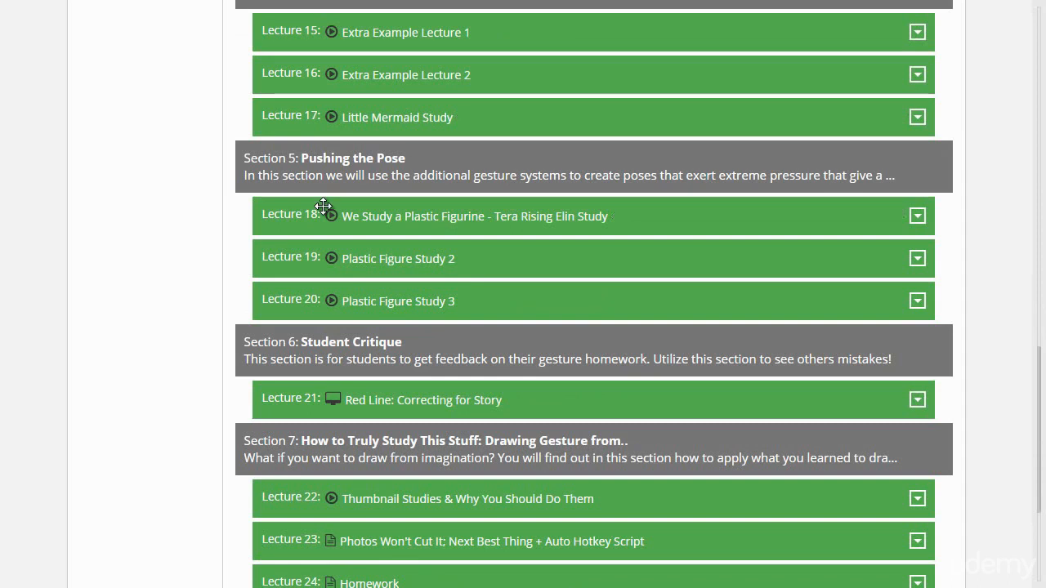
mouse_move(486, 248)
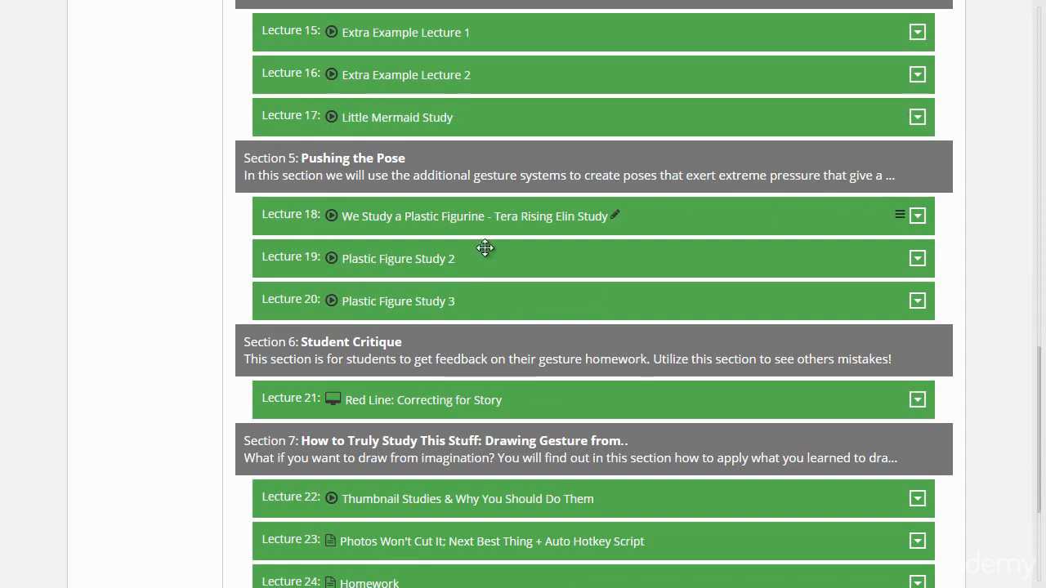
mouse_move(290, 272)
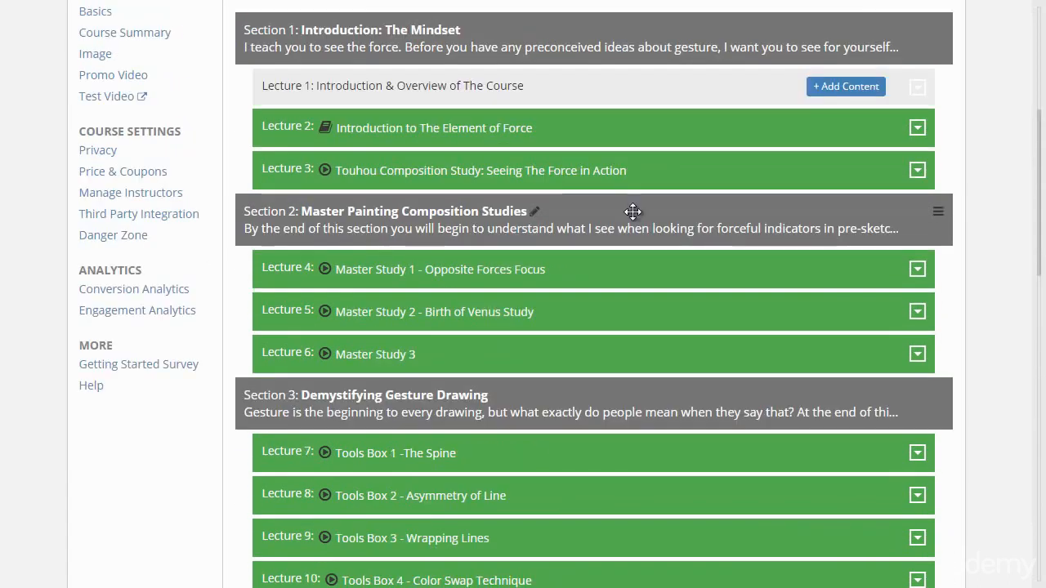
scroll("down", 3)
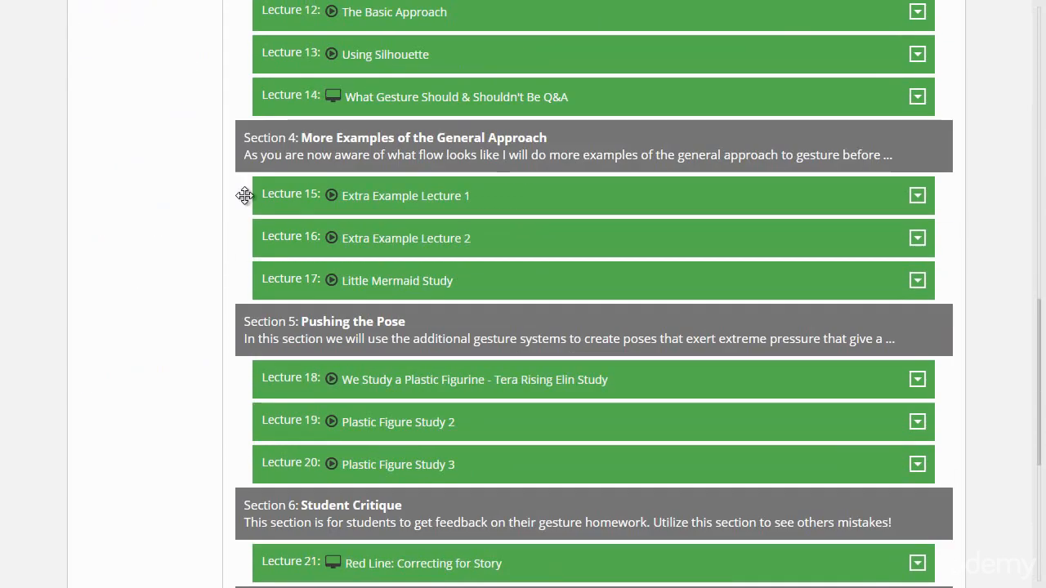
scroll("down", 3)
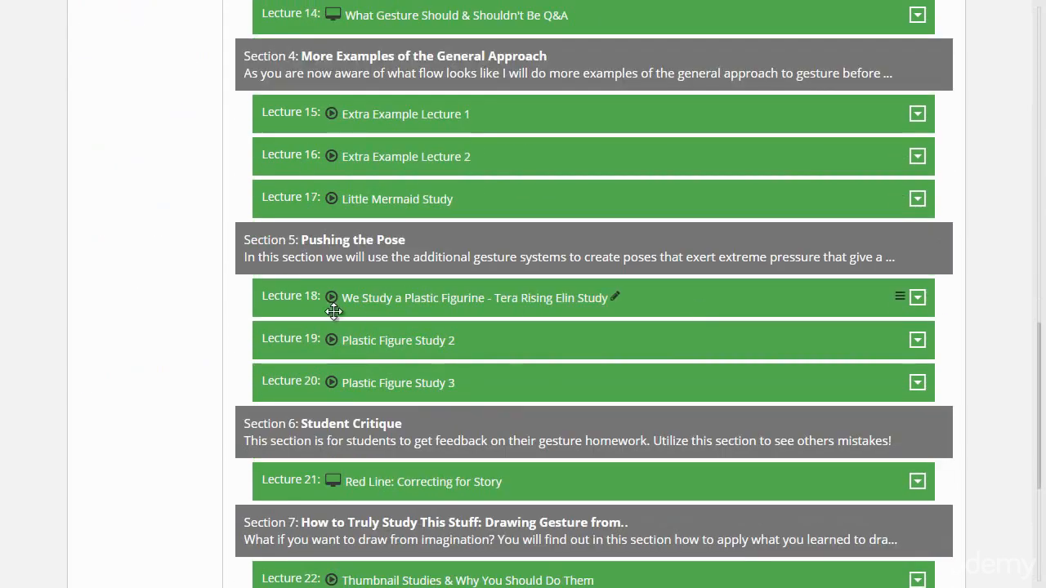
mouse_move(211, 278)
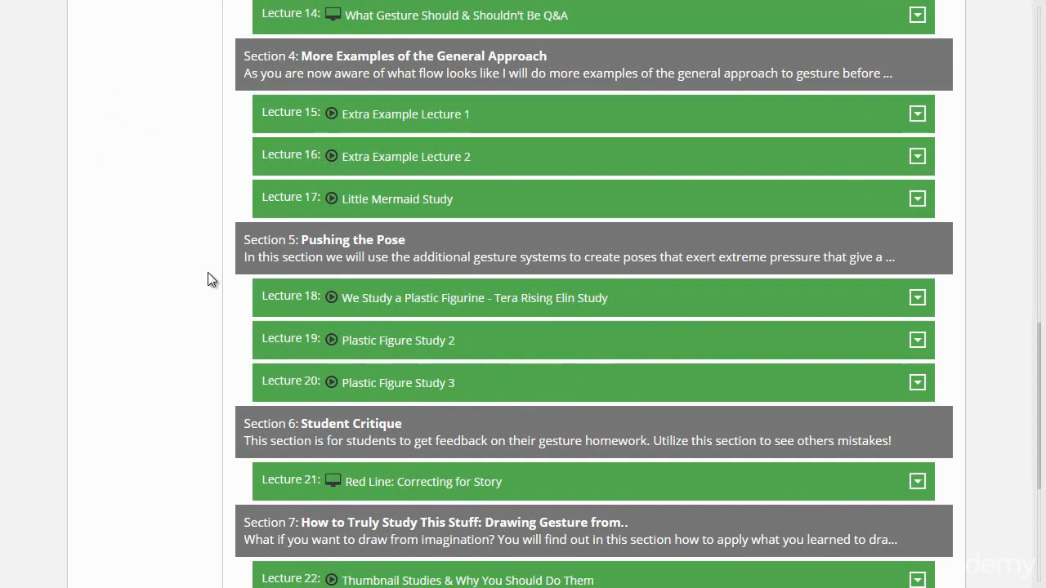
scroll("down", 3)
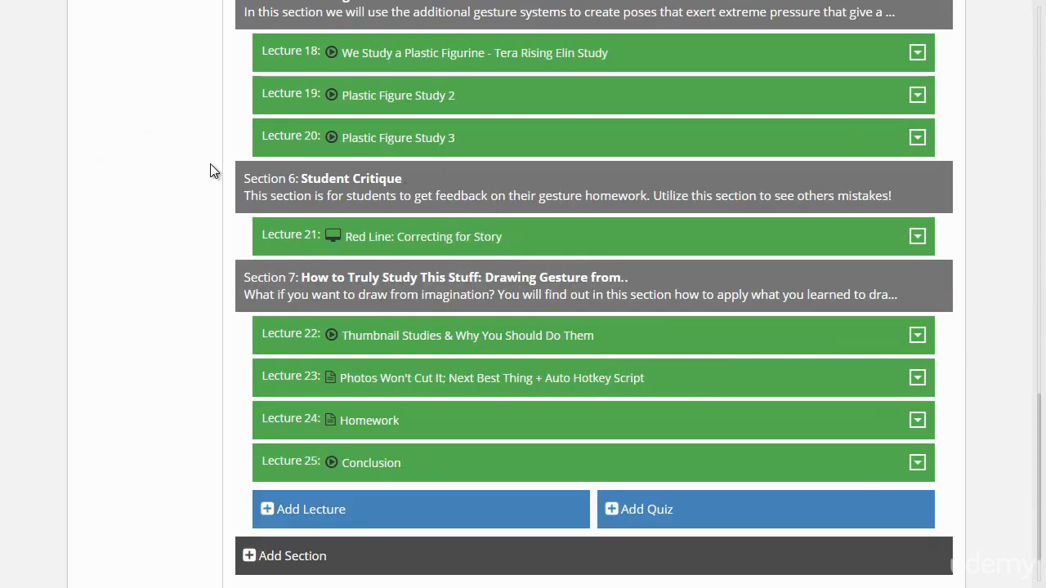
mouse_move(437, 210)
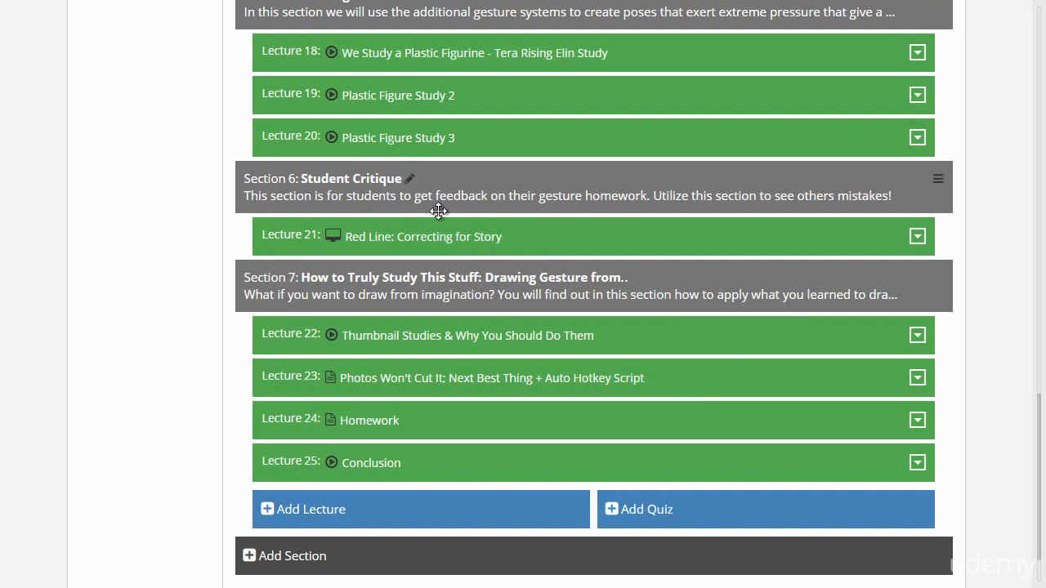
mouse_move(580, 228)
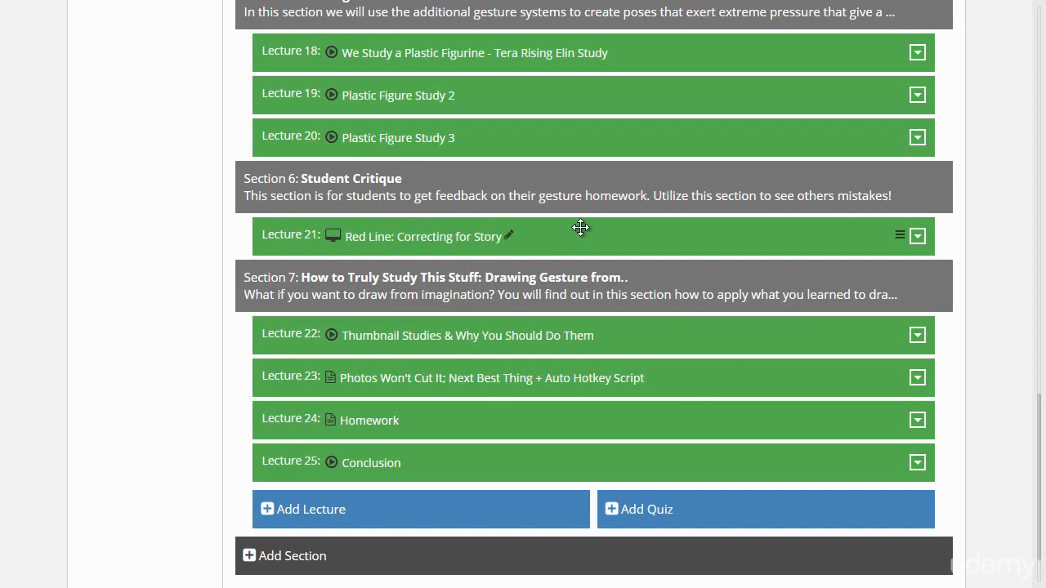
mouse_move(972, 222)
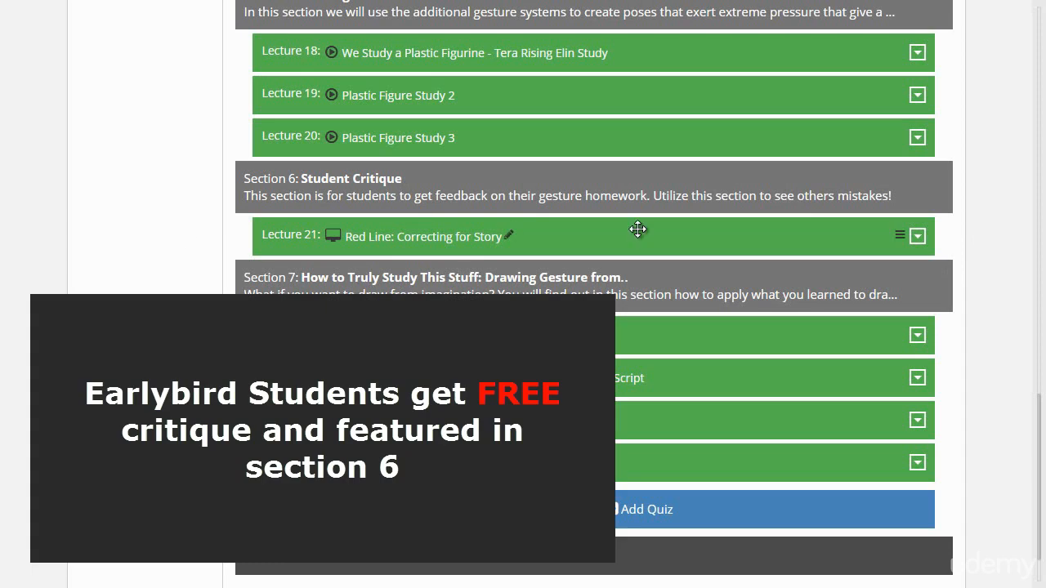
mouse_move(411, 258)
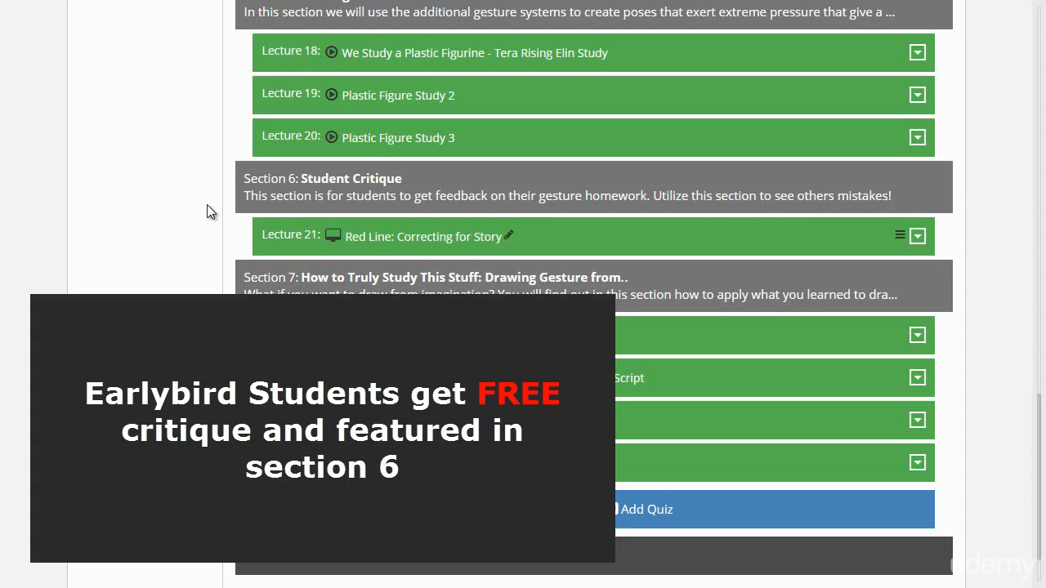
mouse_move(772, 202)
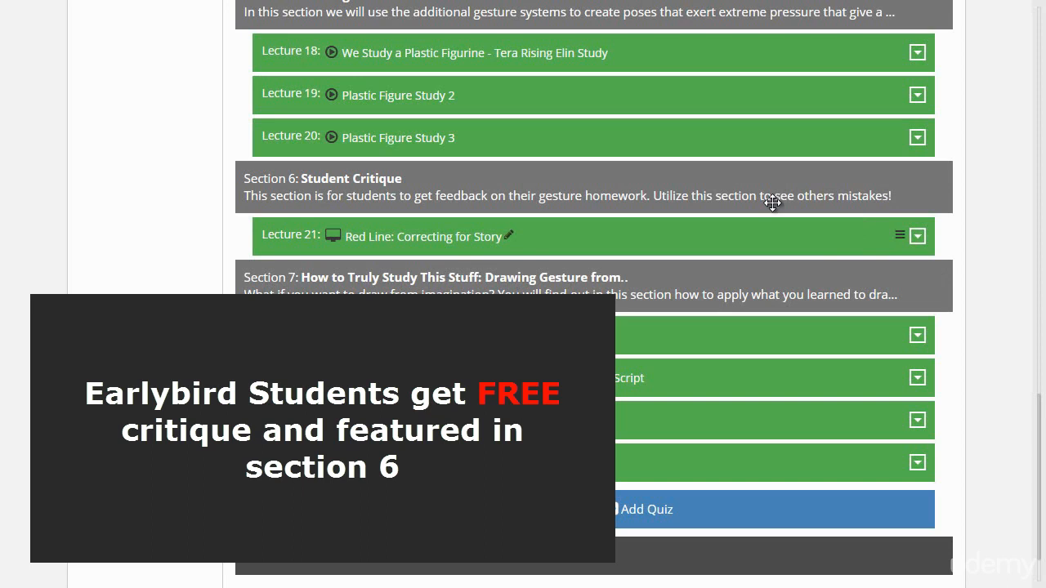
mouse_move(893, 220)
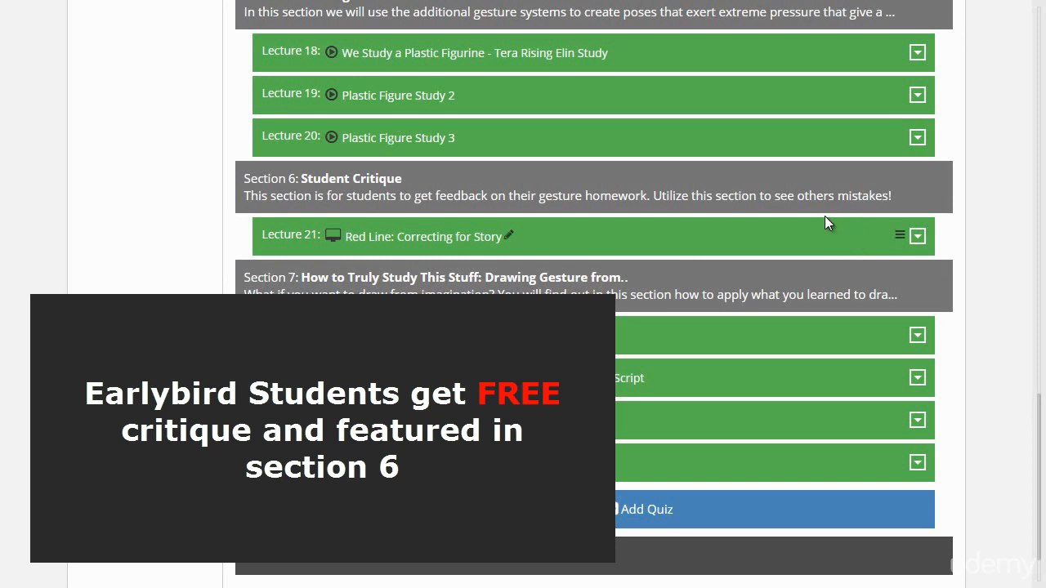
mouse_move(895, 251)
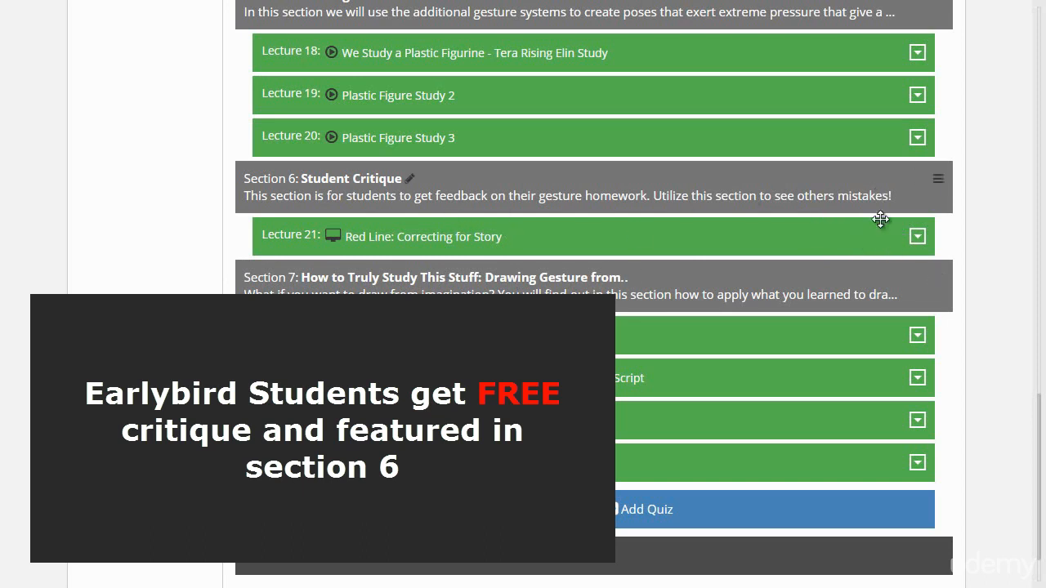
scroll("down", 3)
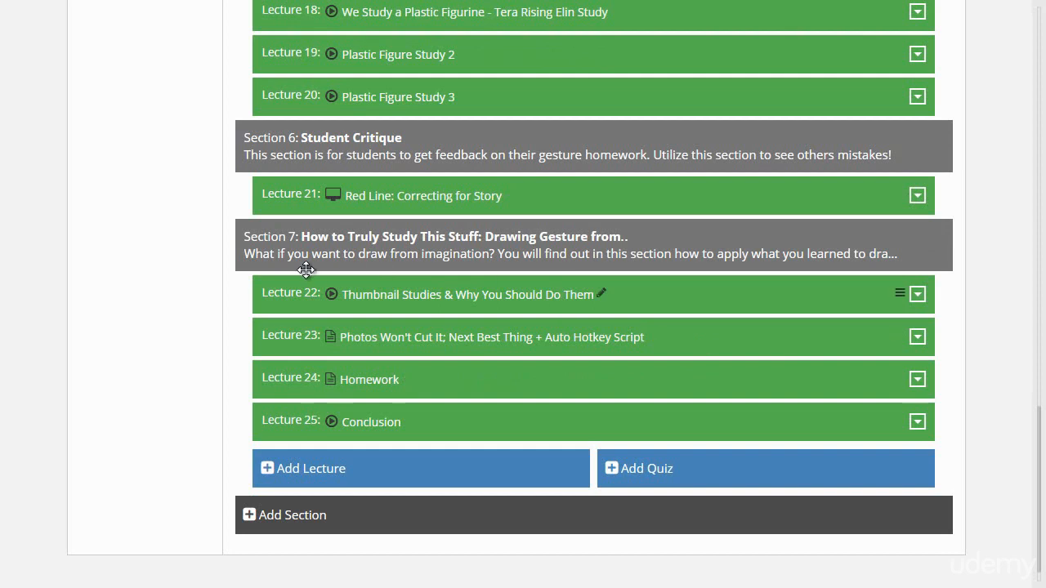
mouse_move(262, 384)
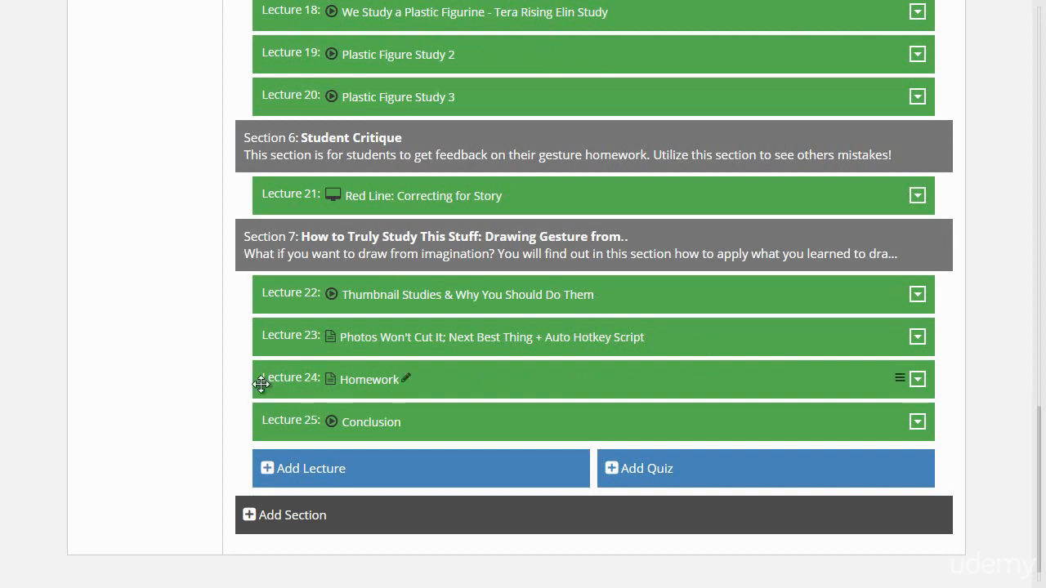
mouse_move(820, 294)
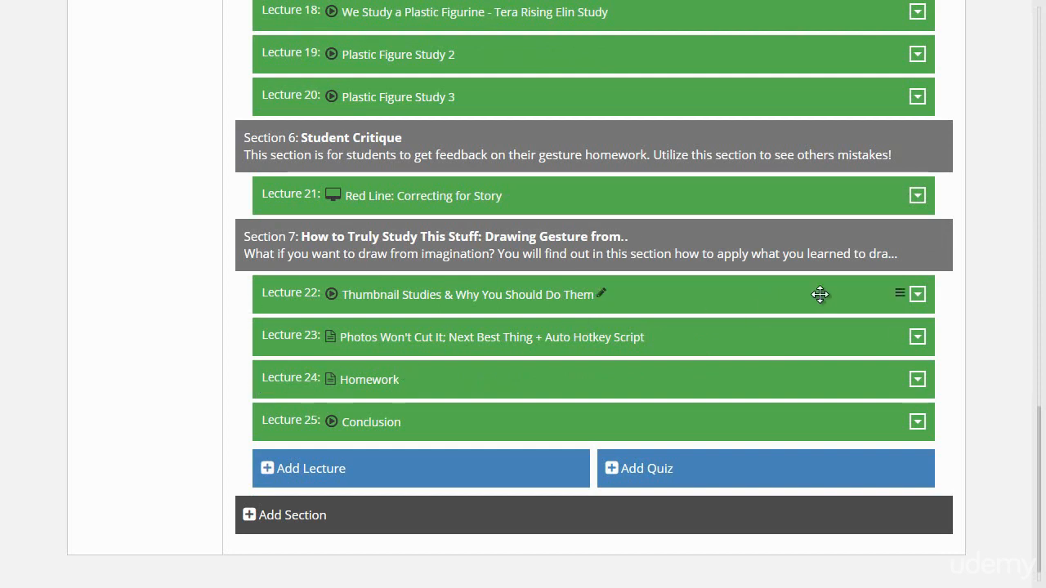
mouse_move(579, 368)
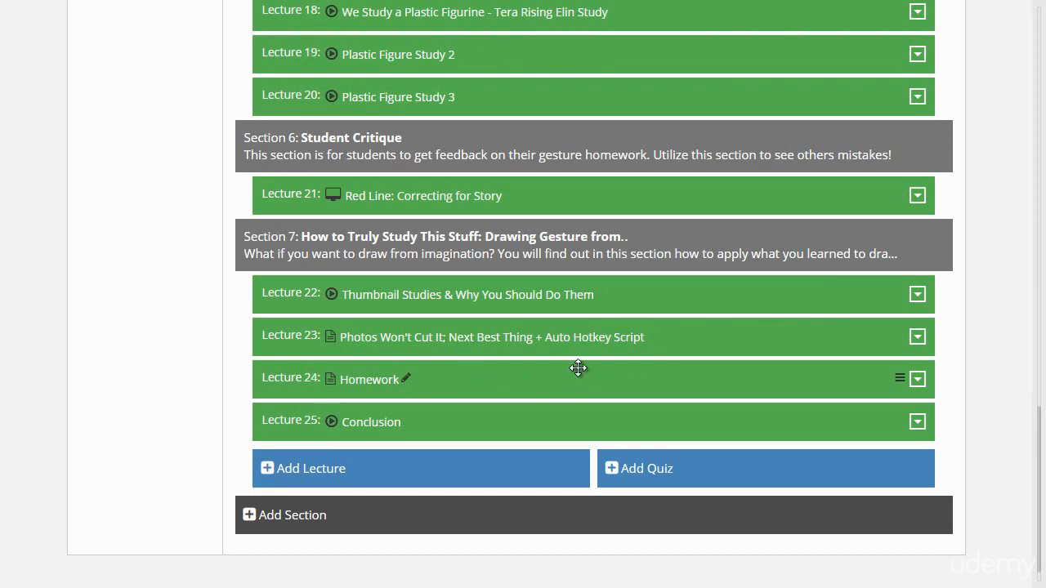
mouse_move(659, 379)
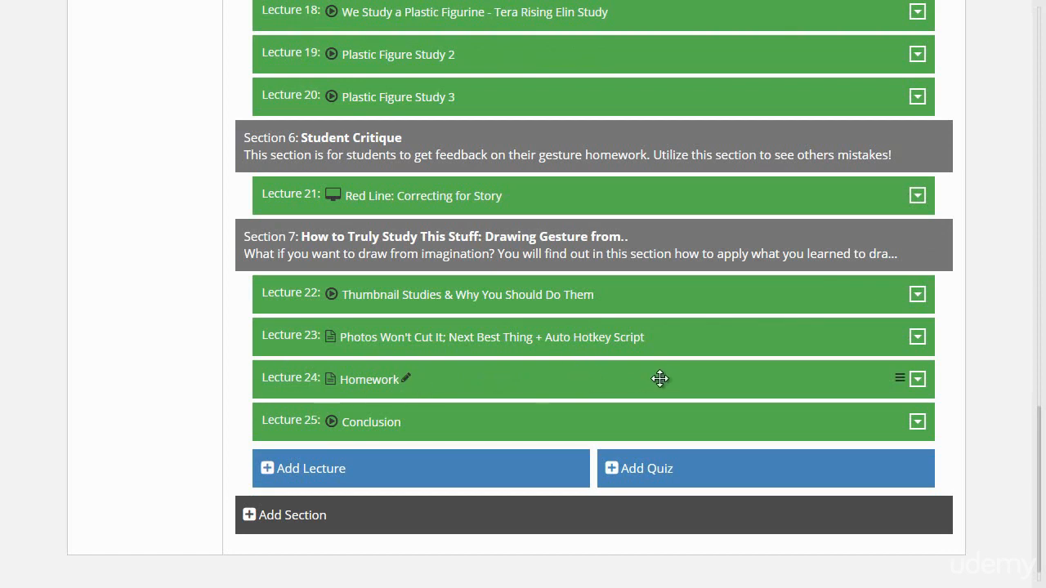
mouse_move(298, 321)
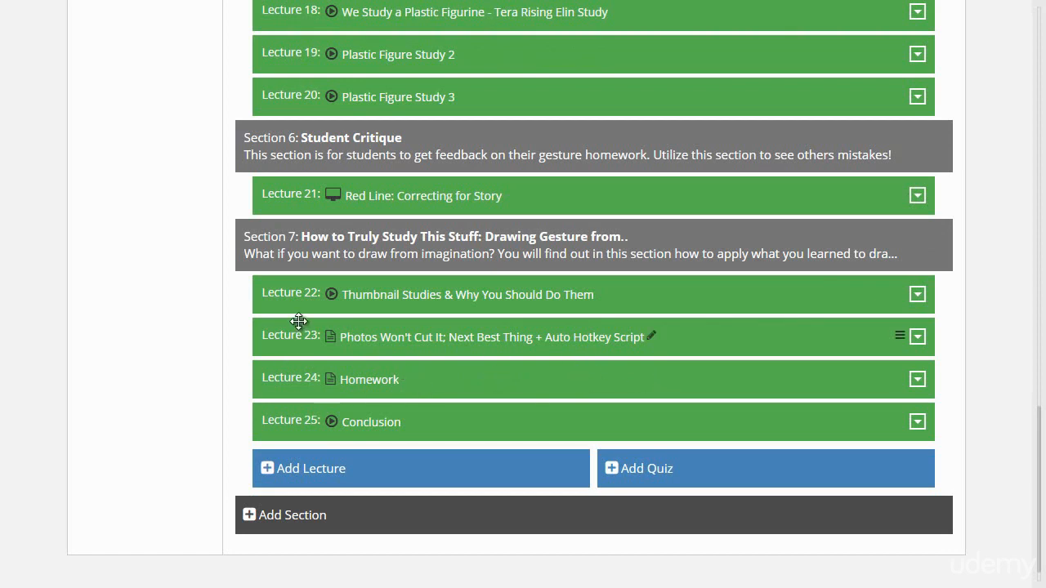
mouse_move(1004, 366)
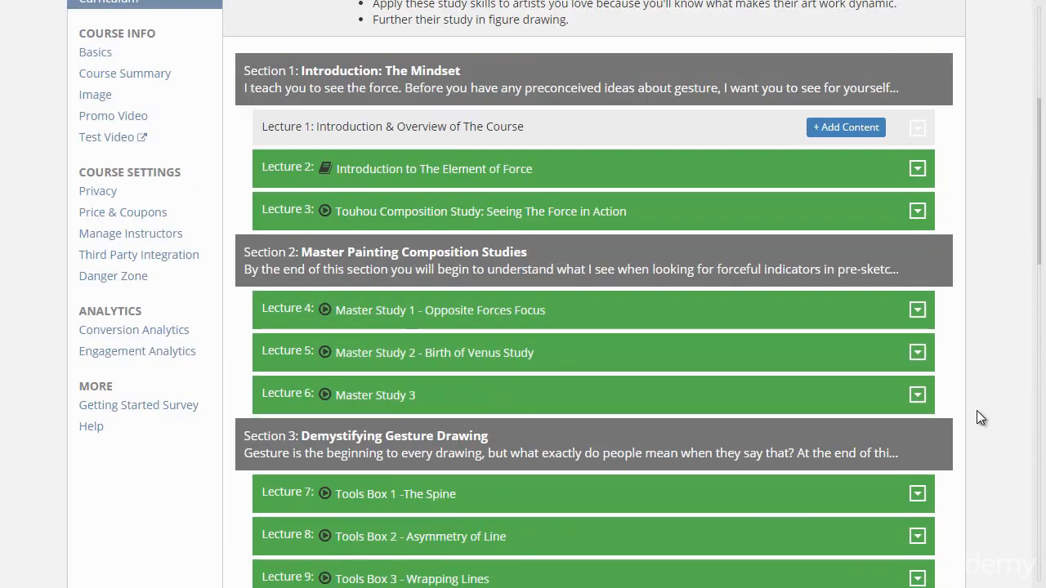
scroll("down", 3)
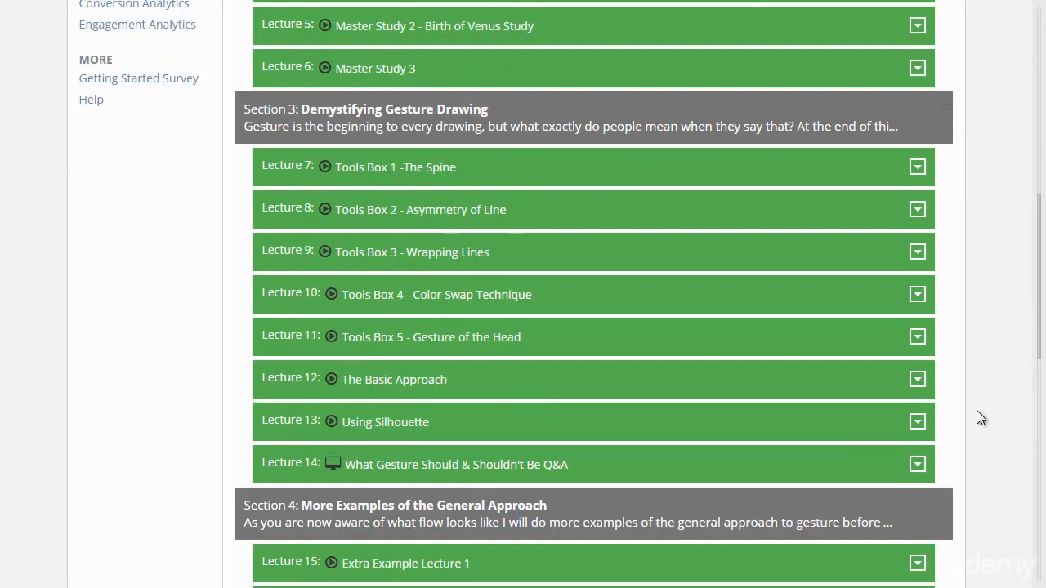